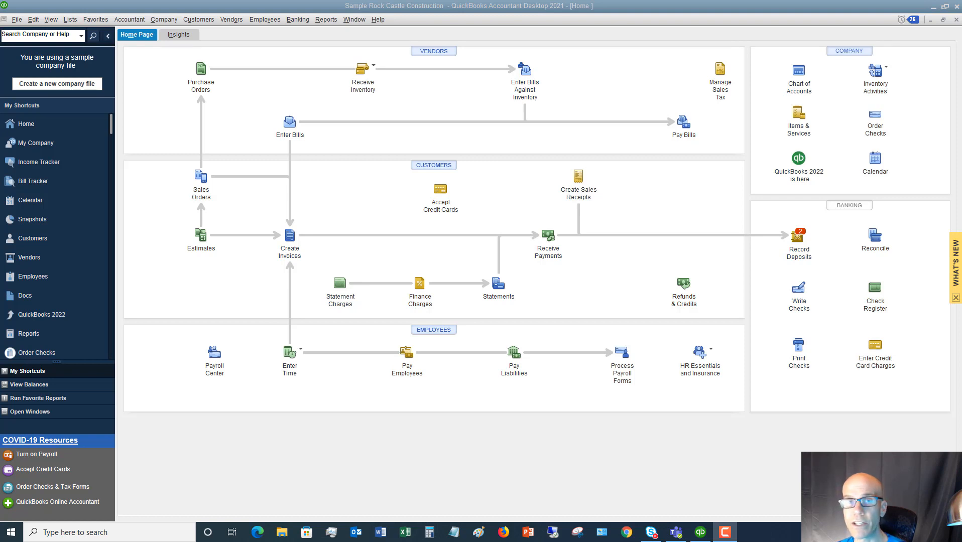
mouse_move(514, 321)
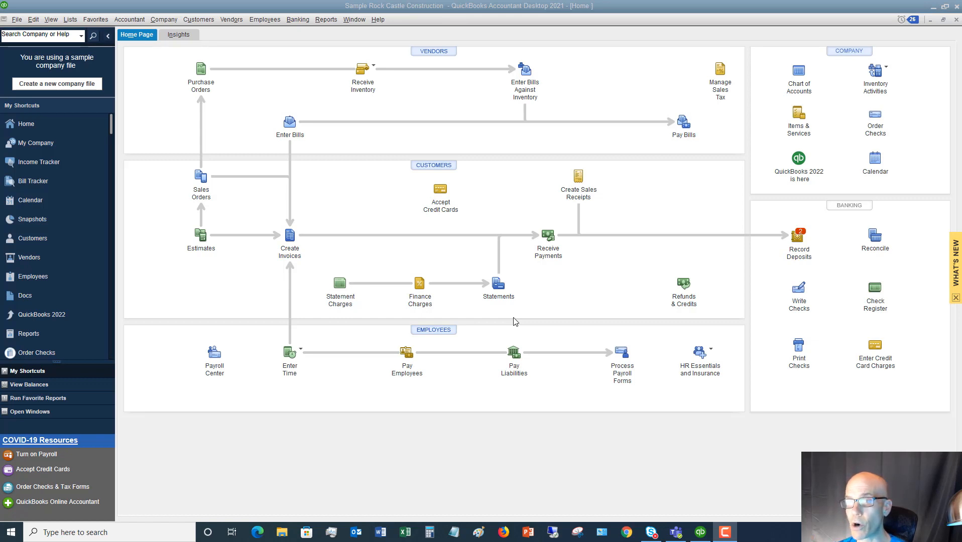
mouse_move(495, 101)
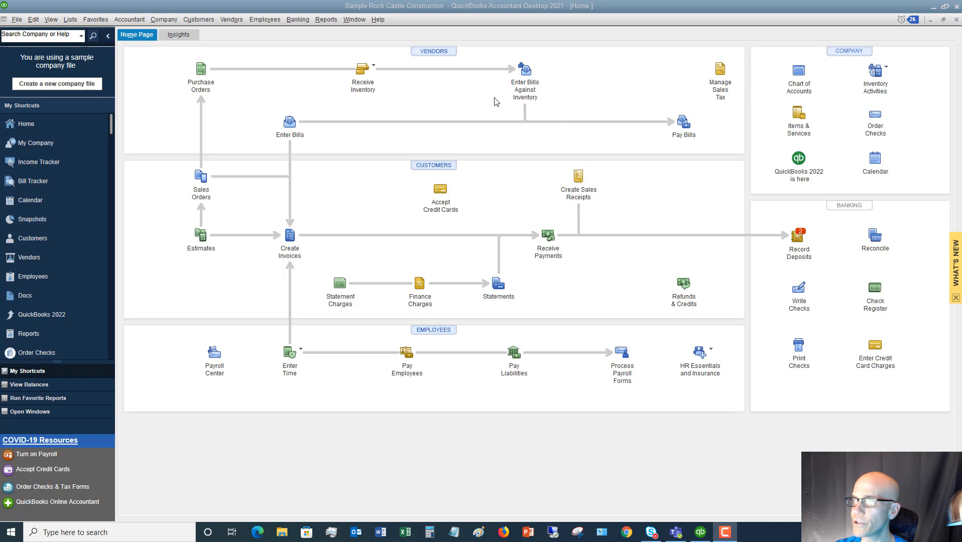
Step: Open the Item List from the Lists menu to see the company's items
click(33, 19)
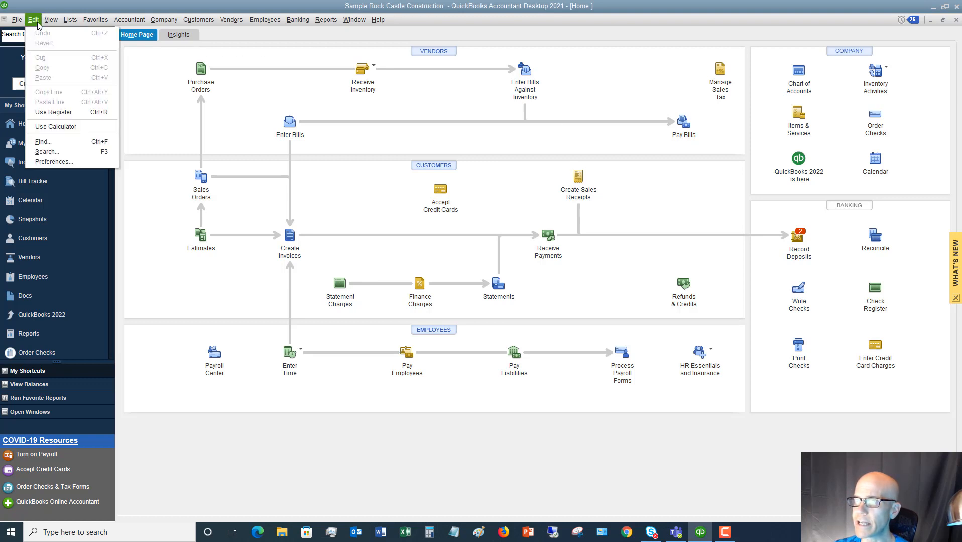
click(70, 19)
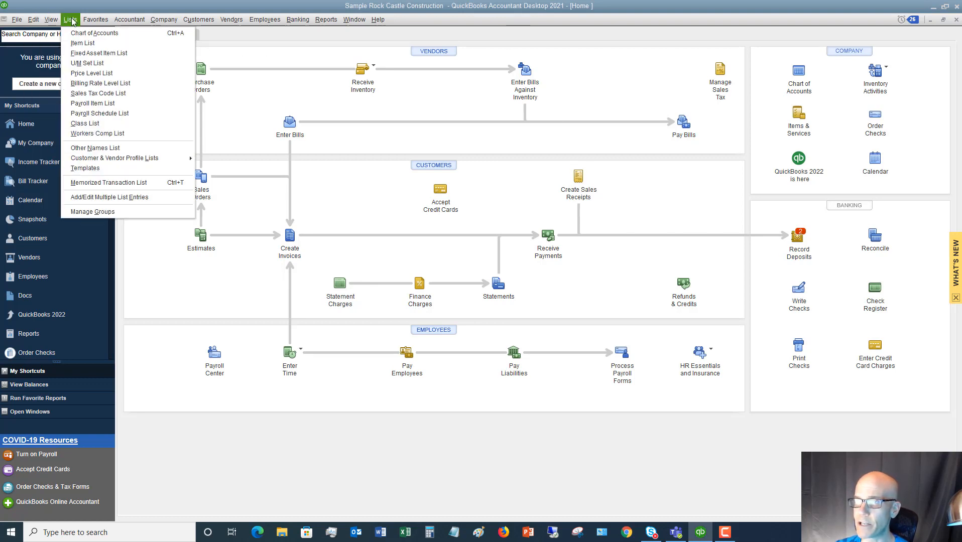
mouse_move(83, 43)
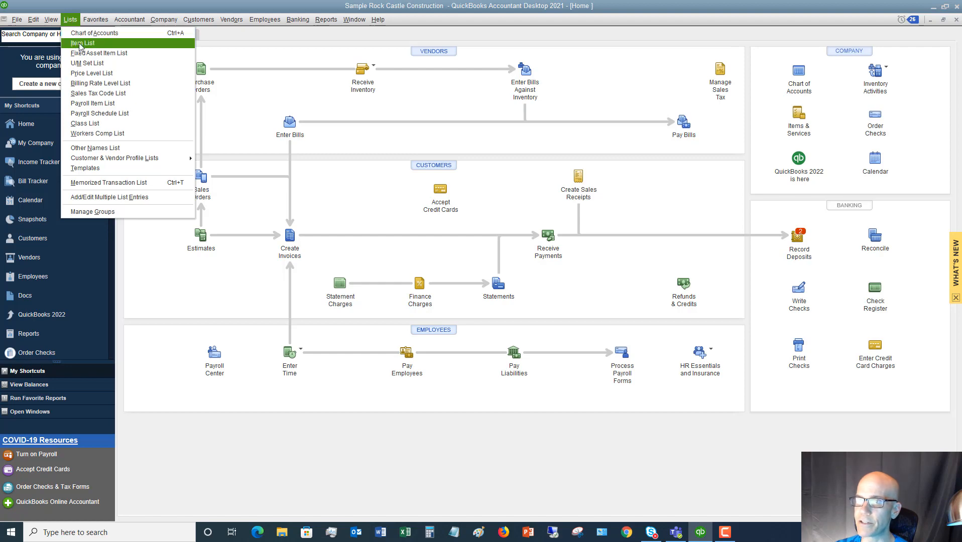
click(83, 43)
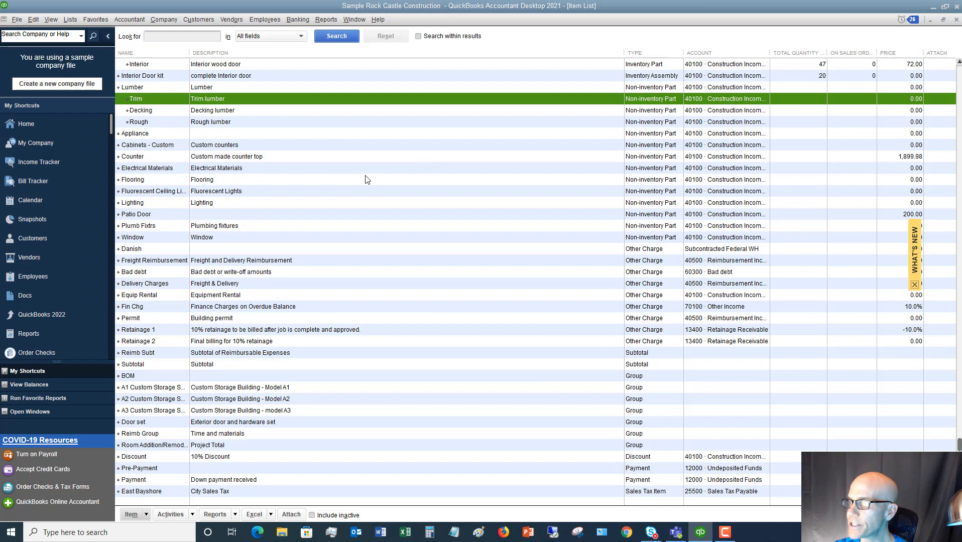
scroll(up, 3)
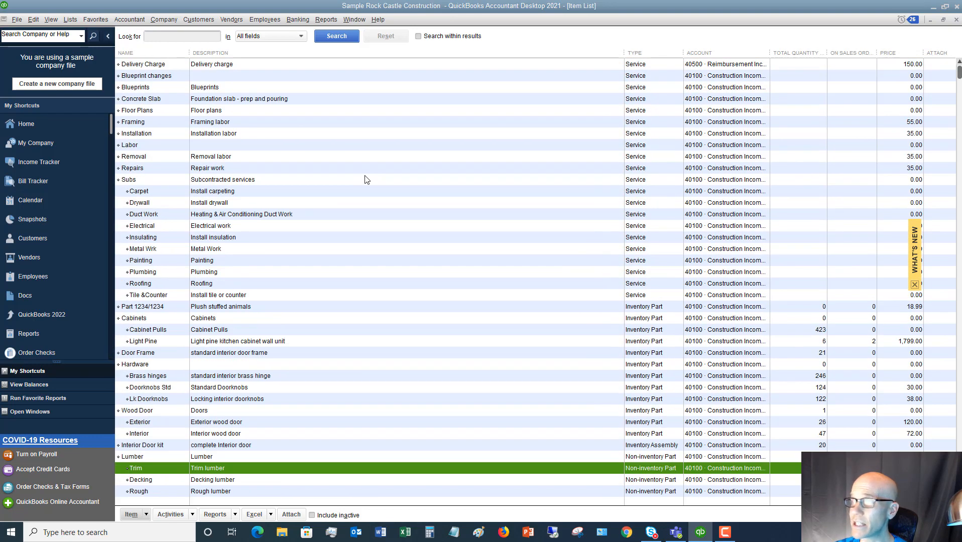
scroll(down, 3)
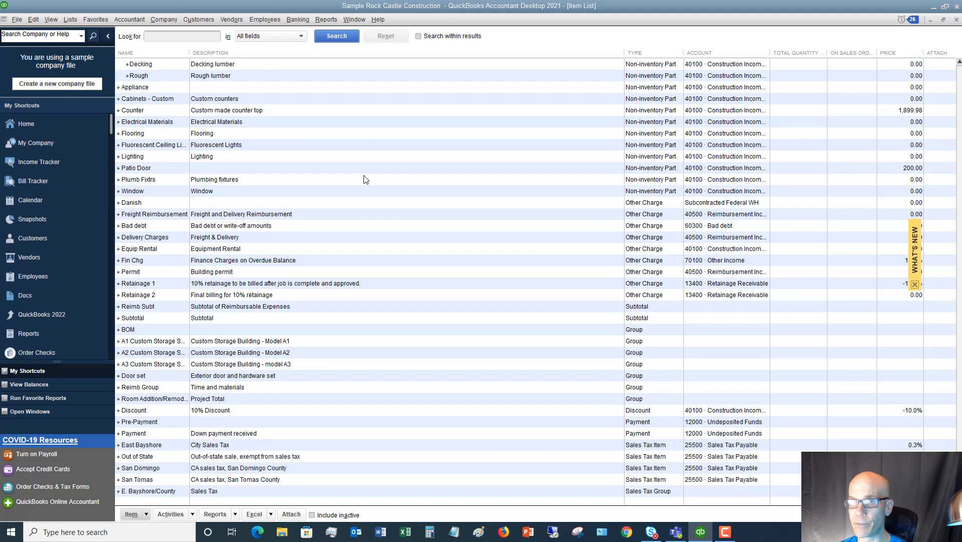
mouse_move(359, 163)
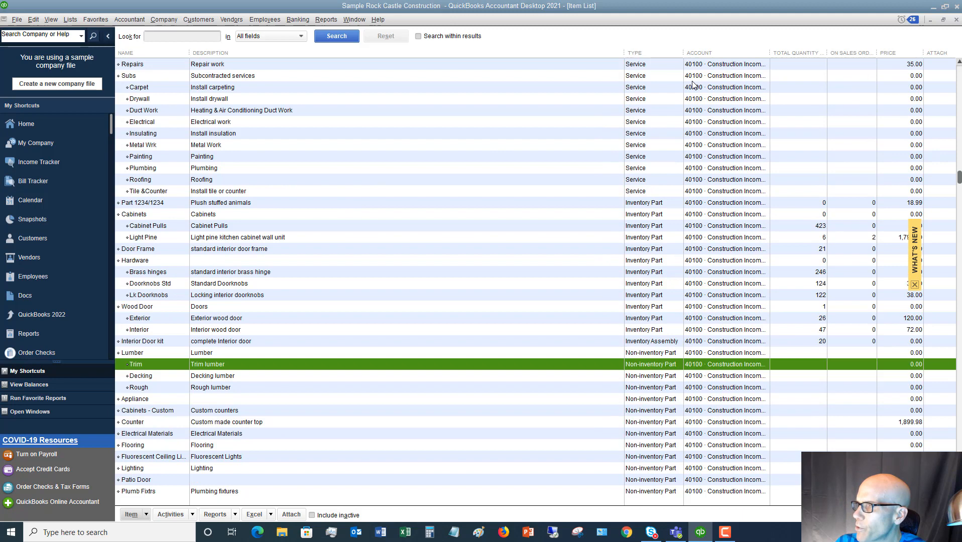
scroll(up, 3)
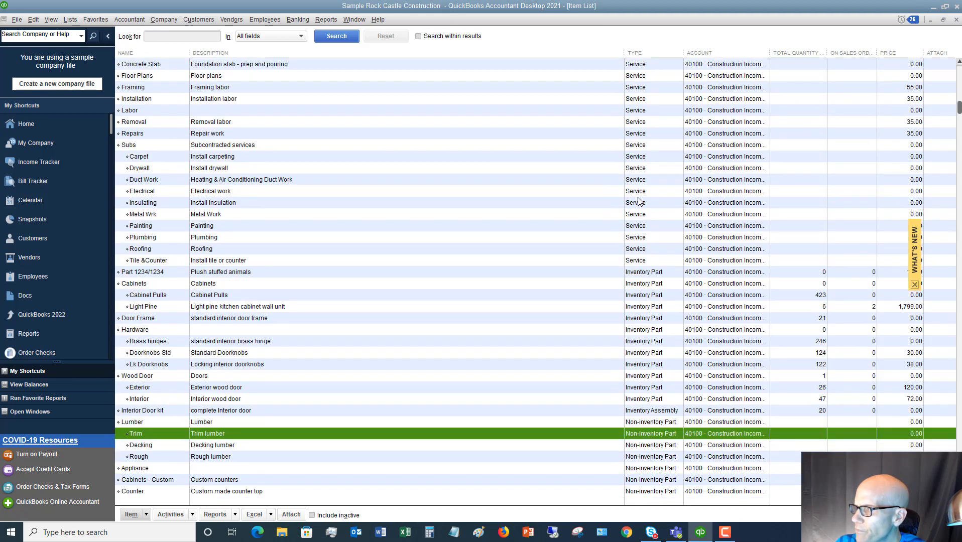
scroll(down, 3)
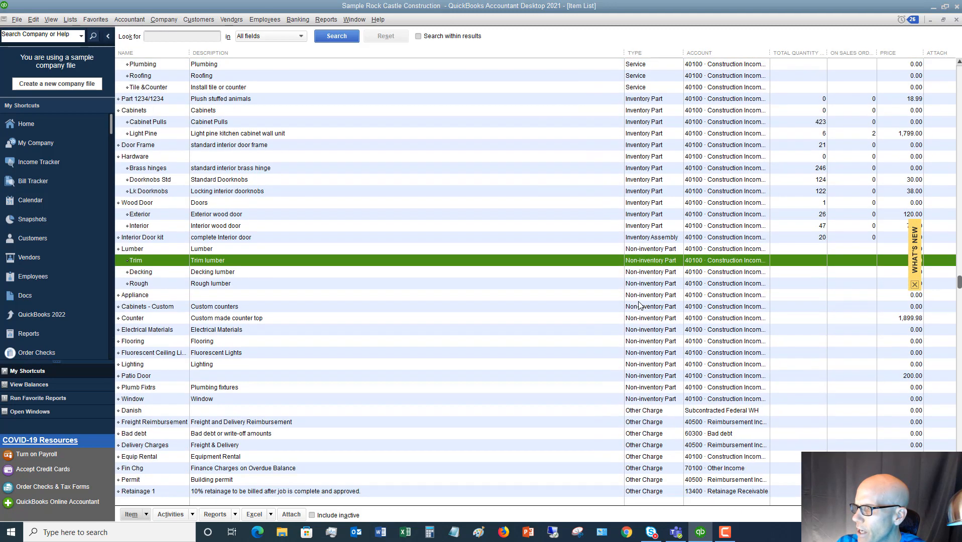
scroll(down, 3)
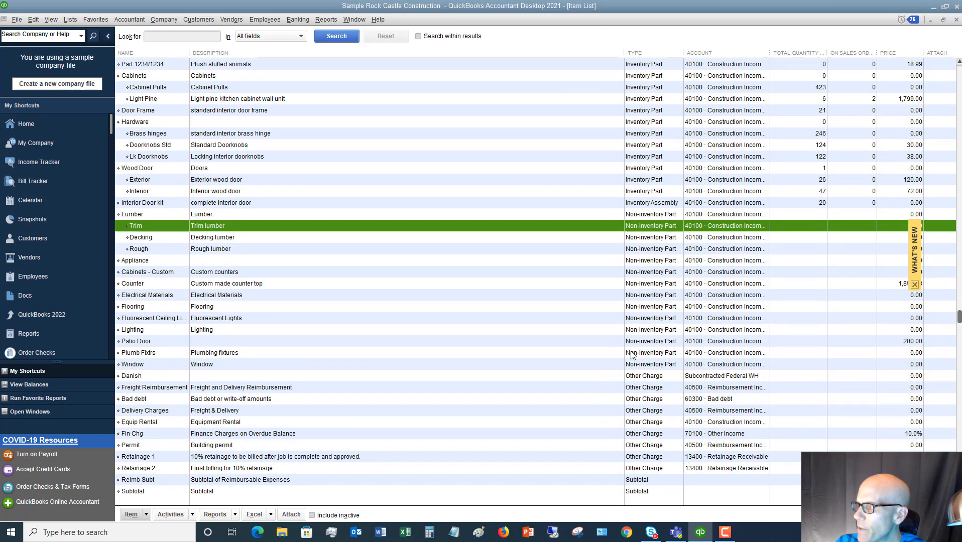
scroll(down, 3)
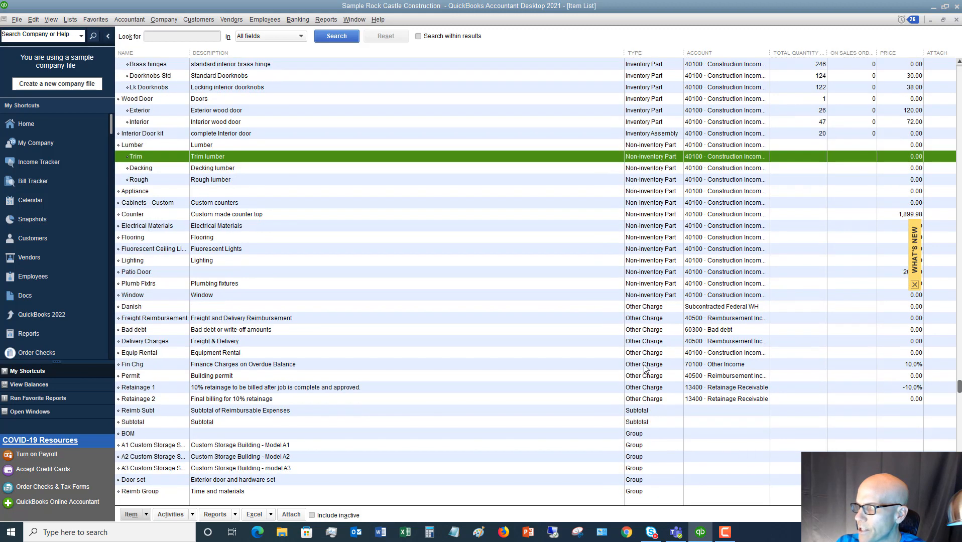
scroll(down, 3)
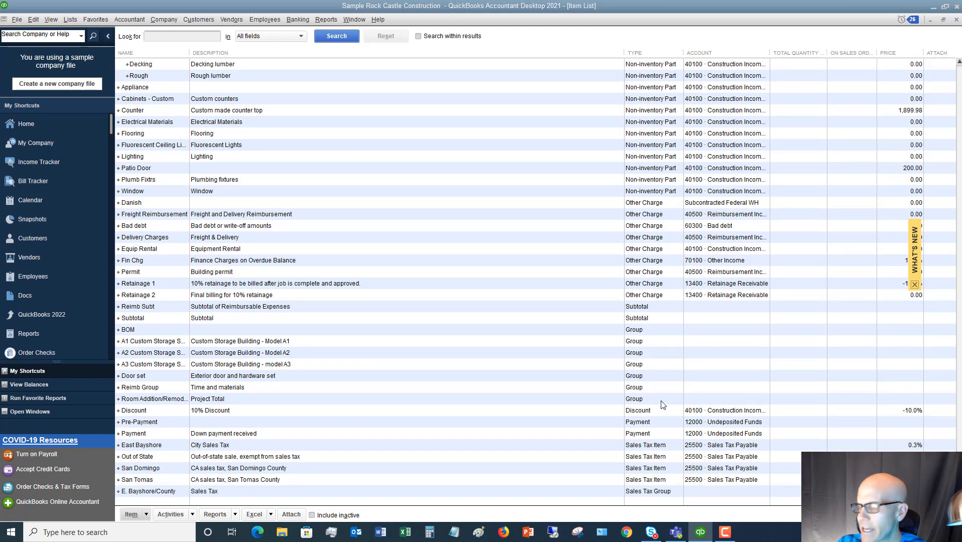
scroll(up, 3)
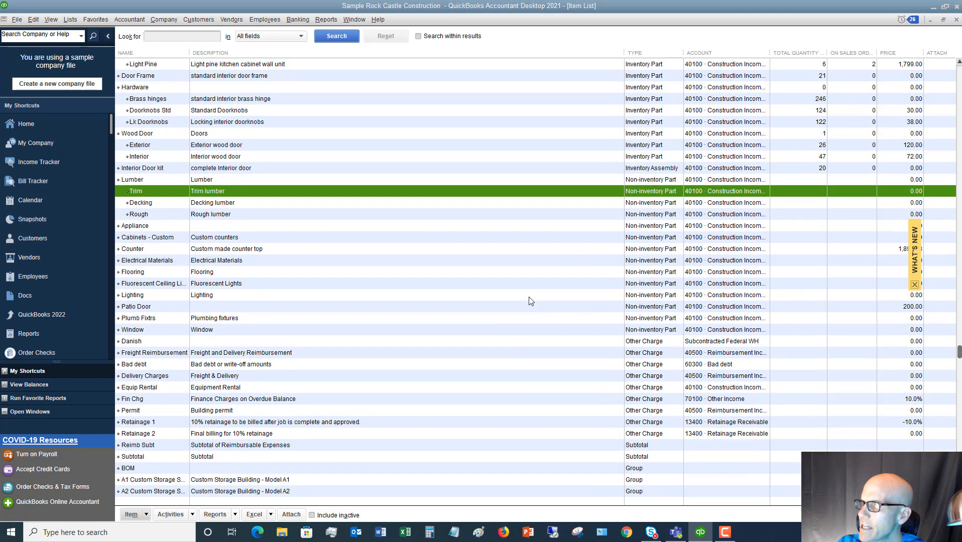
mouse_move(616, 184)
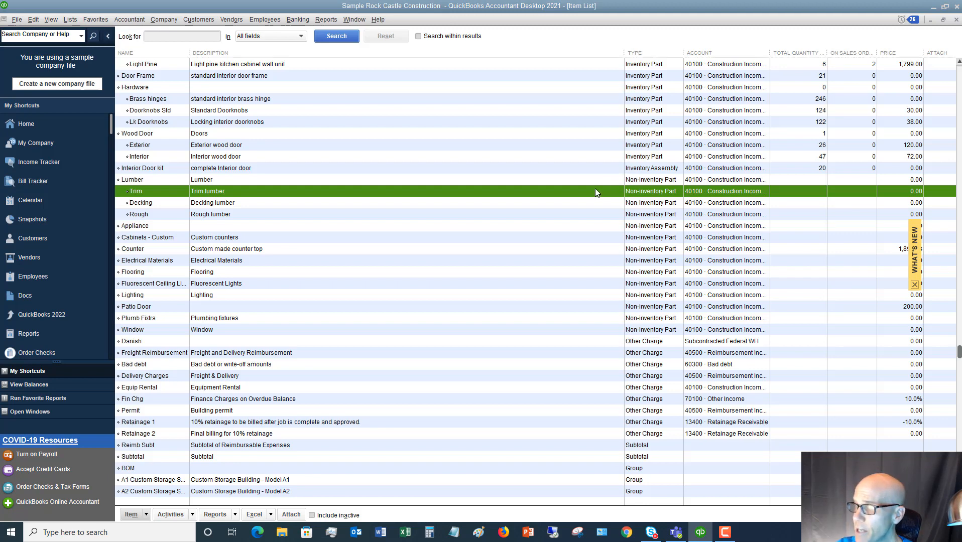
mouse_move(199, 180)
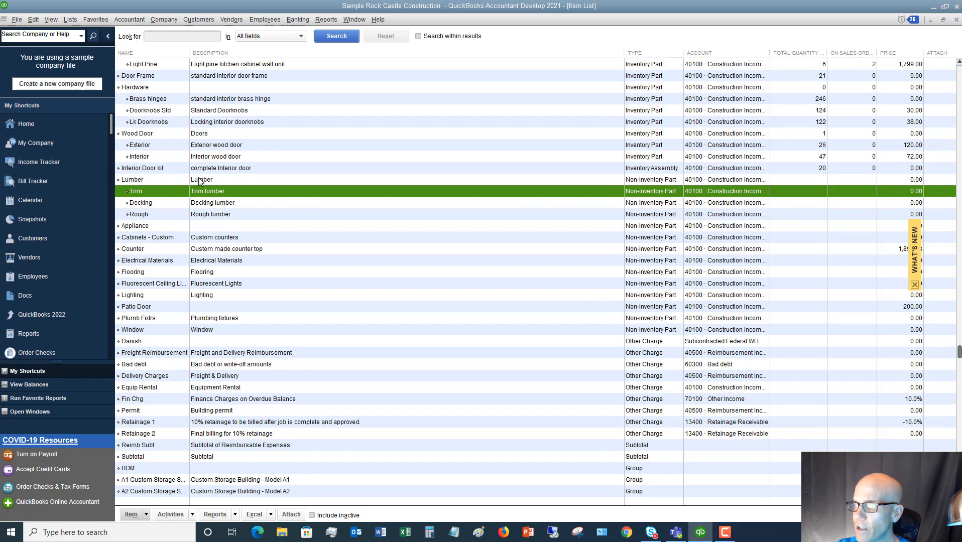
mouse_move(206, 217)
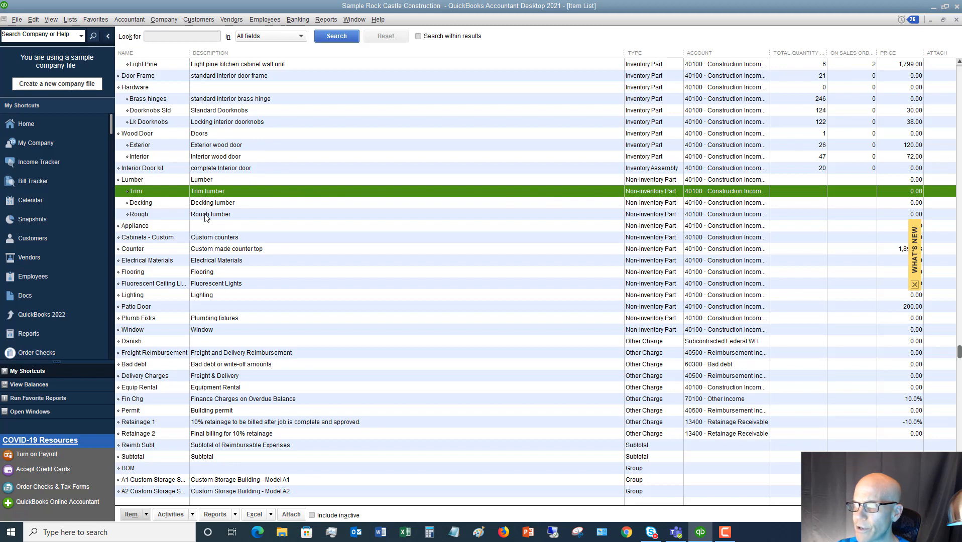
mouse_move(638, 195)
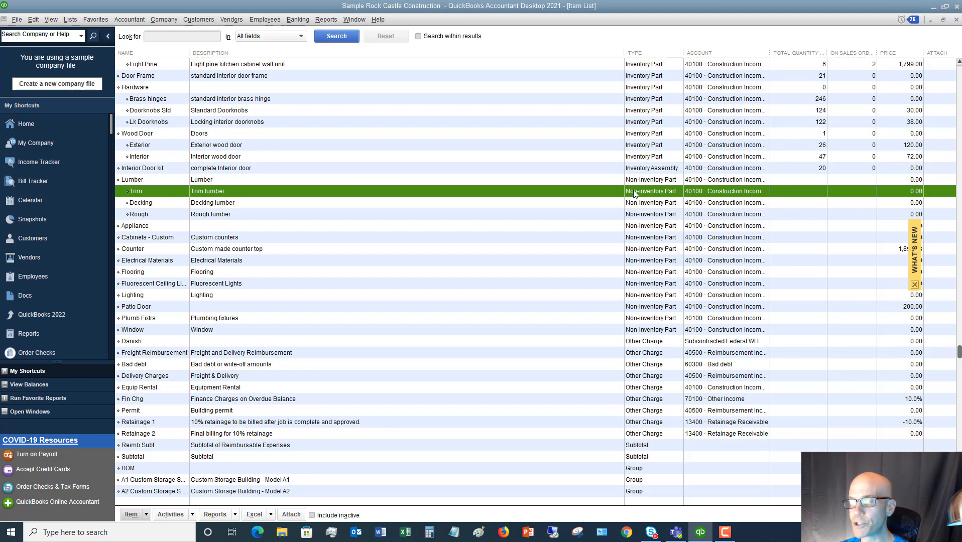
mouse_move(274, 205)
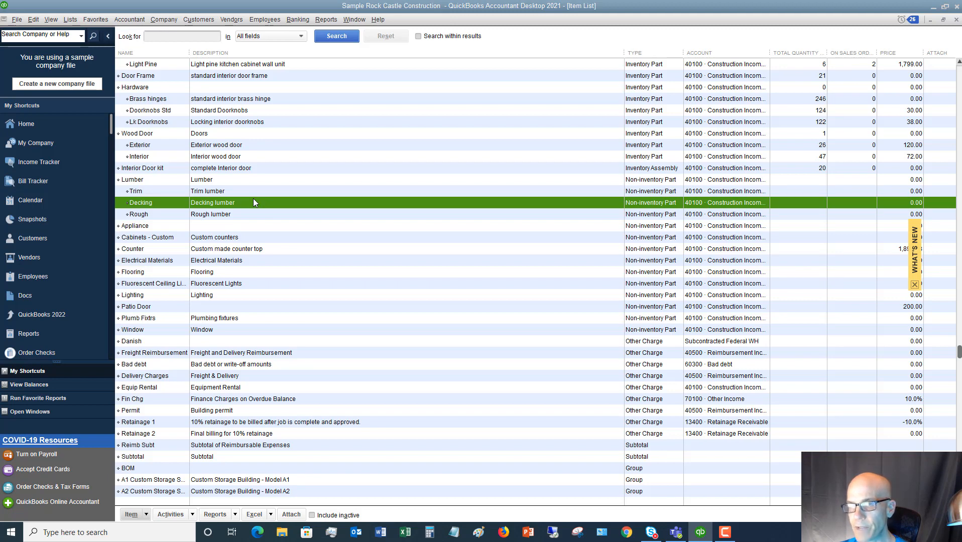
mouse_move(651, 204)
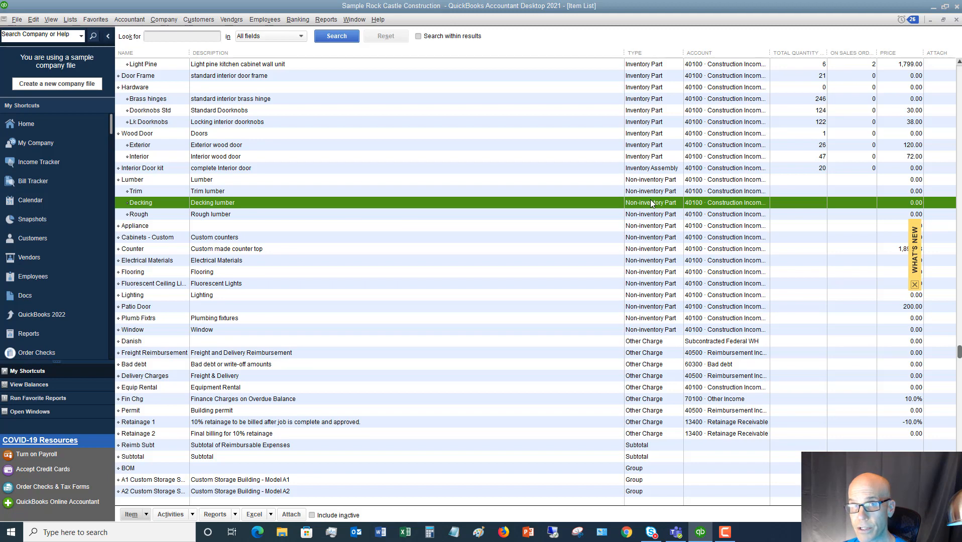
scroll(up, 3)
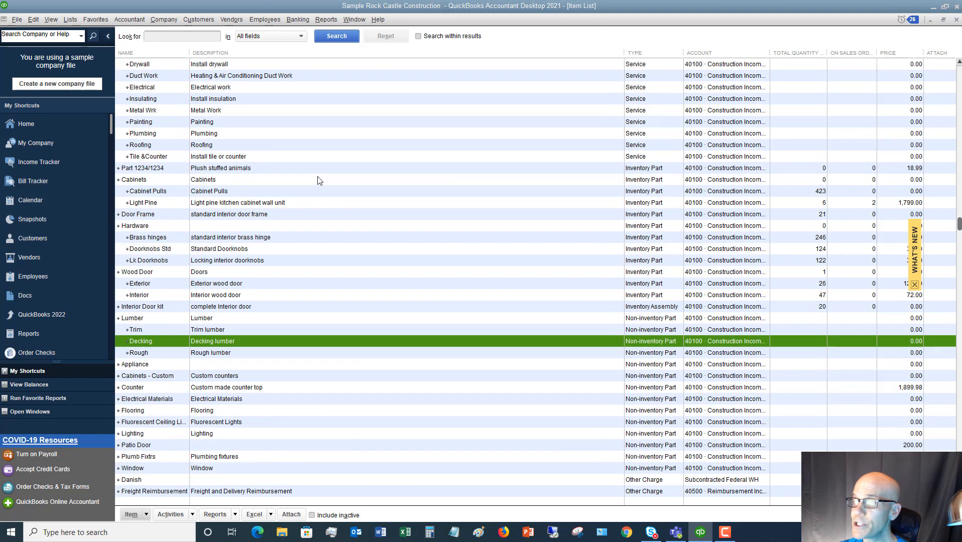
mouse_move(147, 517)
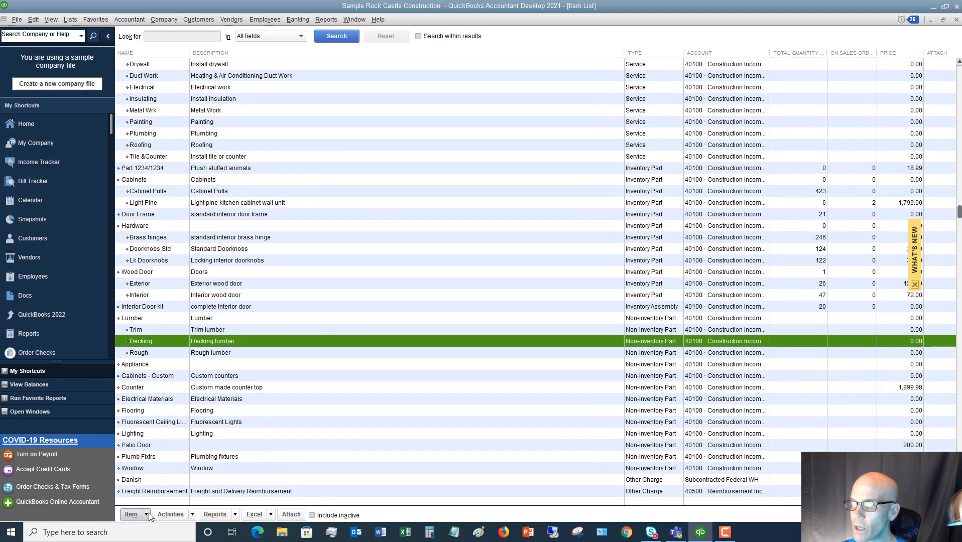
Step: Start a blank New Item form from the item list's right-click menu
click(133, 514)
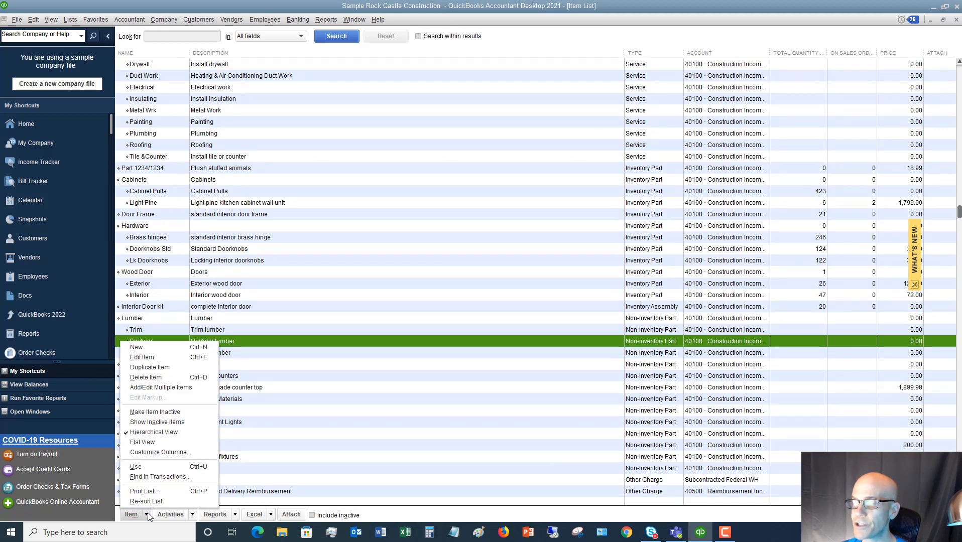
mouse_move(136, 347)
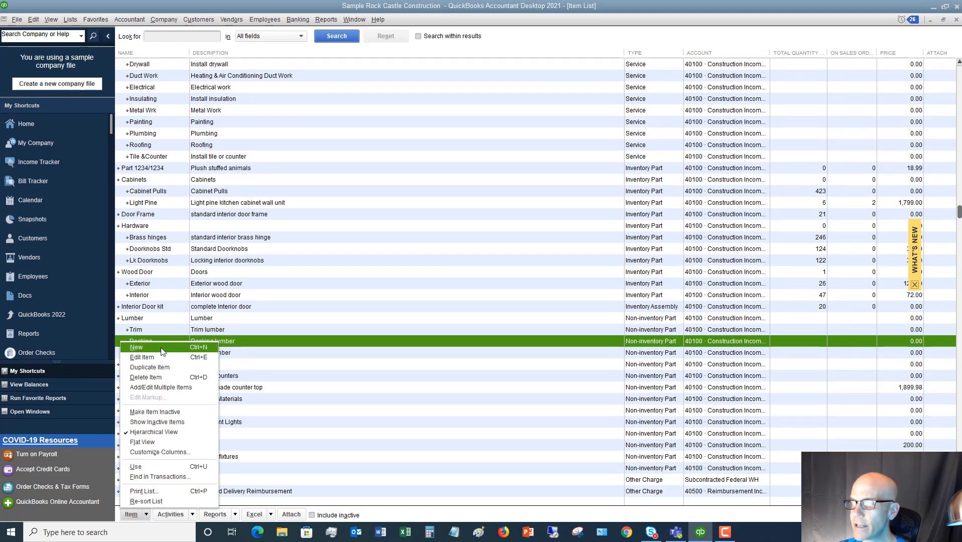
right_click(147, 191)
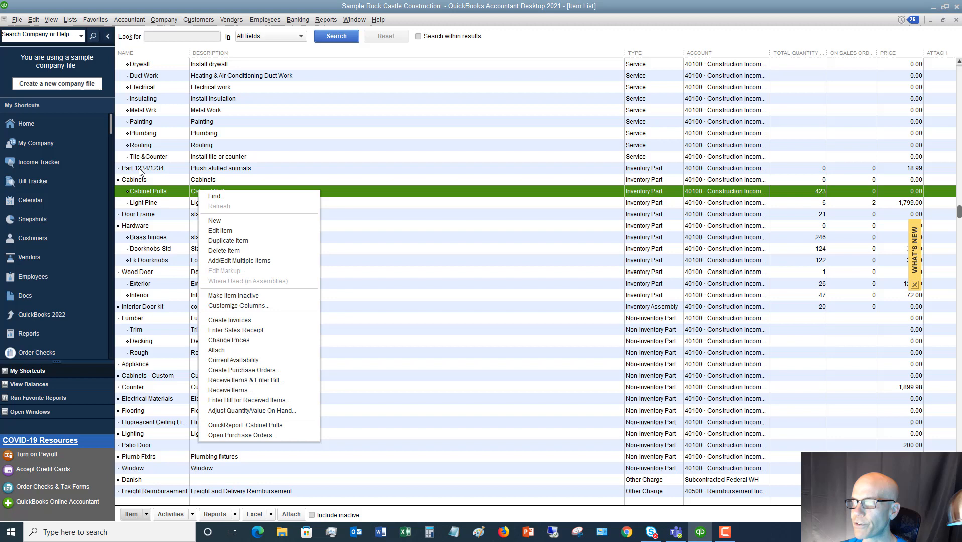
click(301, 288)
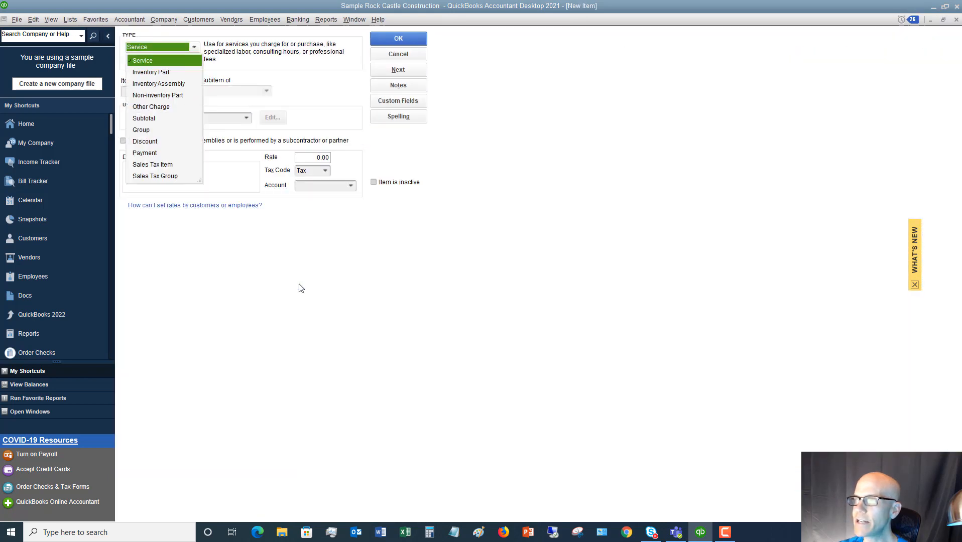
mouse_move(301, 268)
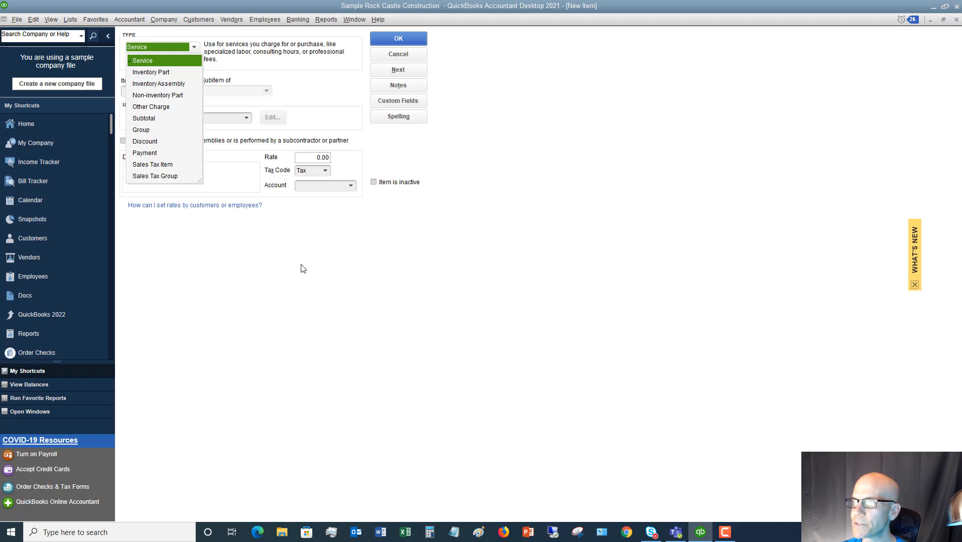
mouse_move(162, 64)
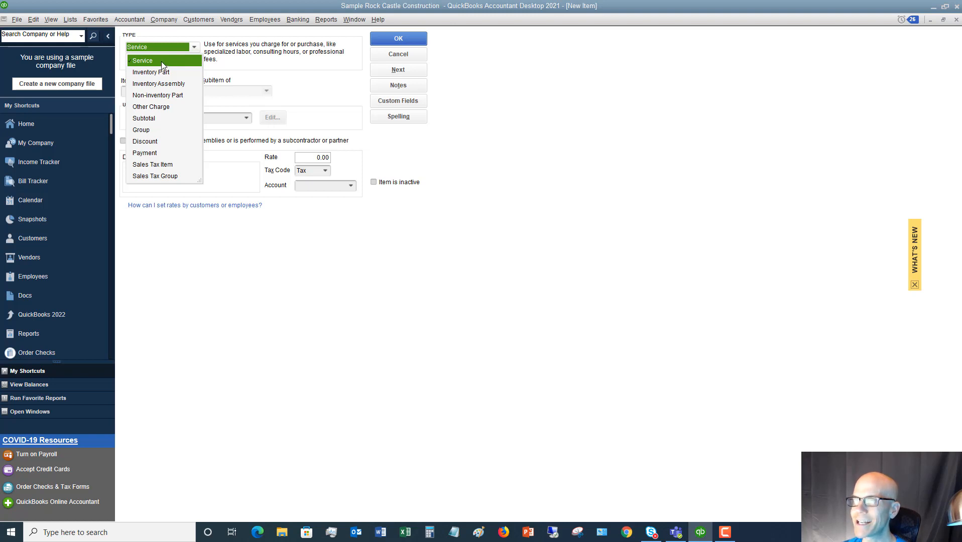
mouse_move(166, 91)
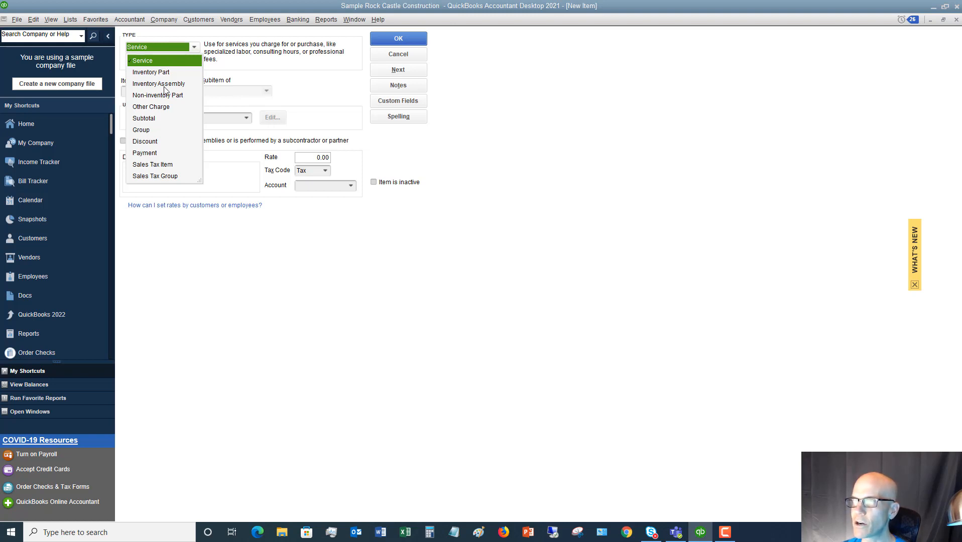
mouse_move(157, 97)
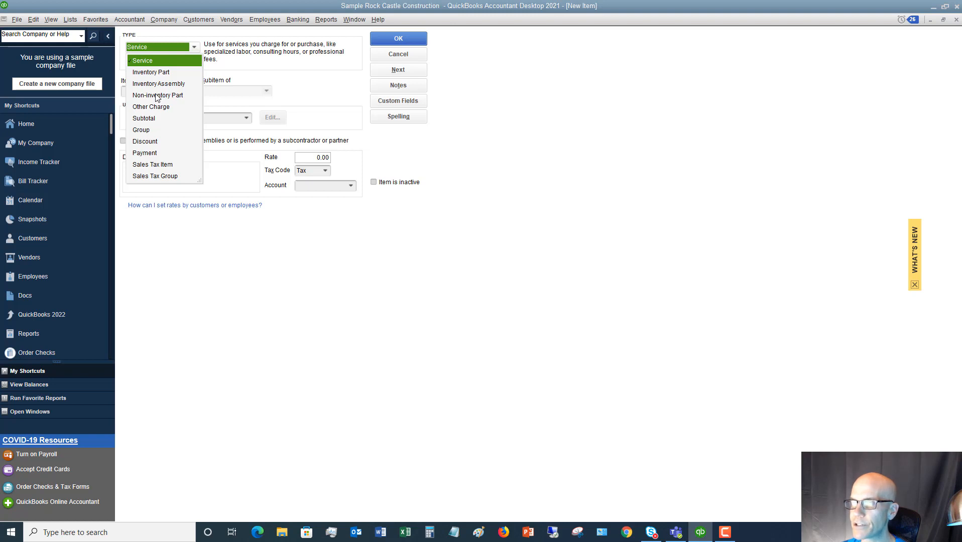
Step: Set the new item's type to Non-inventory Part
click(158, 95)
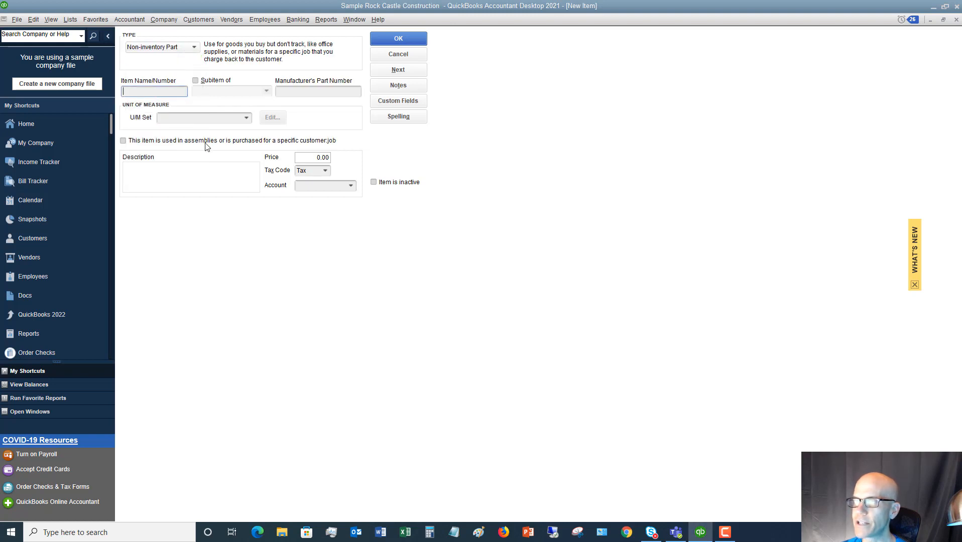
mouse_move(210, 272)
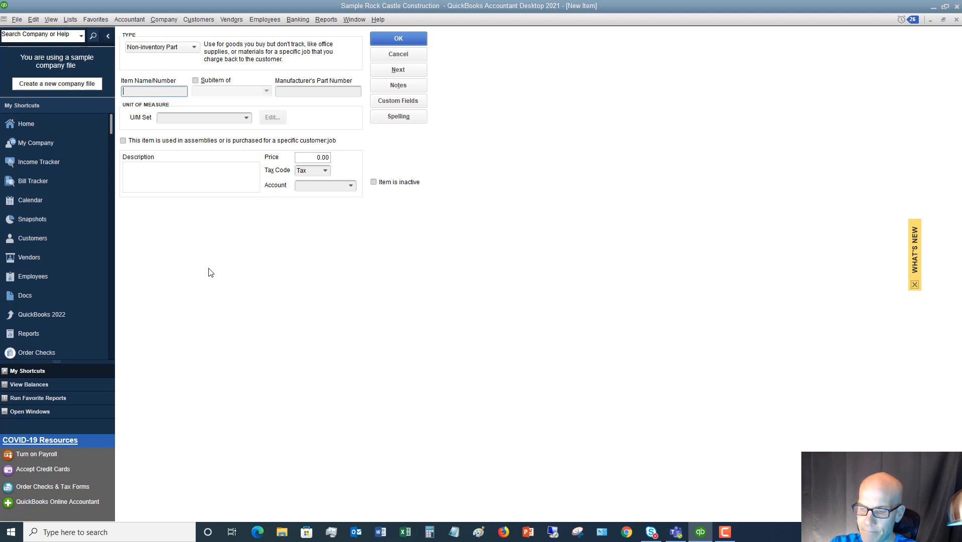
Step: Name the item 'Bolts', leaving Subitem of unticked after briefly trying it
text(Bolts)
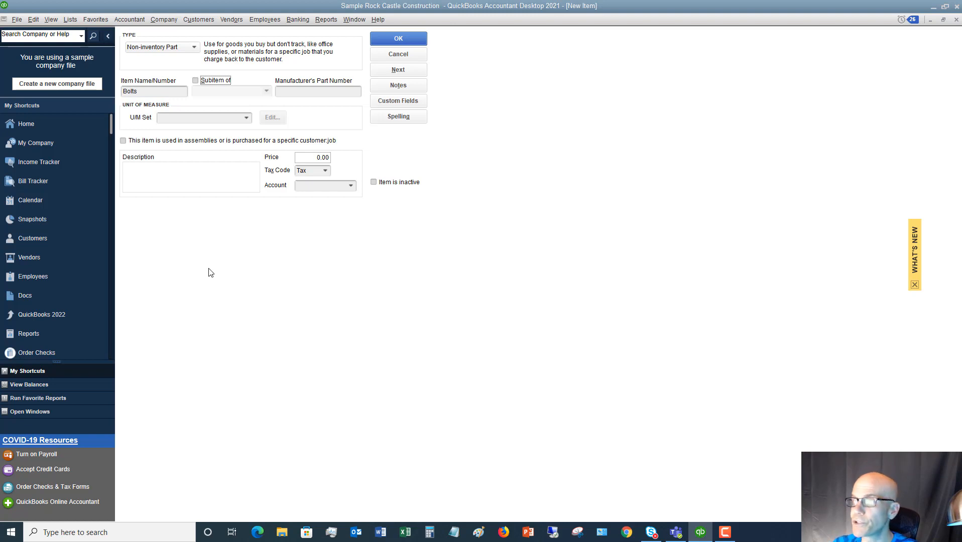
click(195, 81)
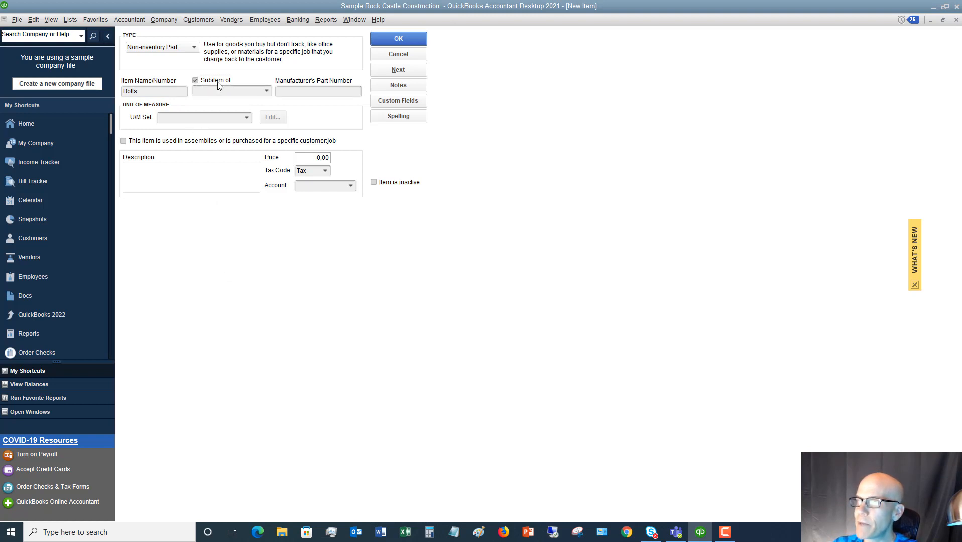
click(265, 90)
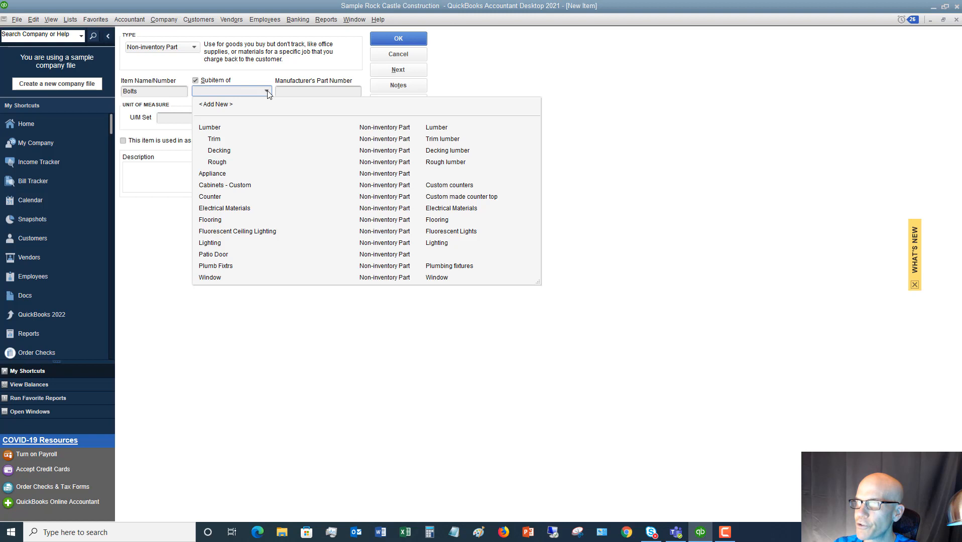
mouse_move(219, 166)
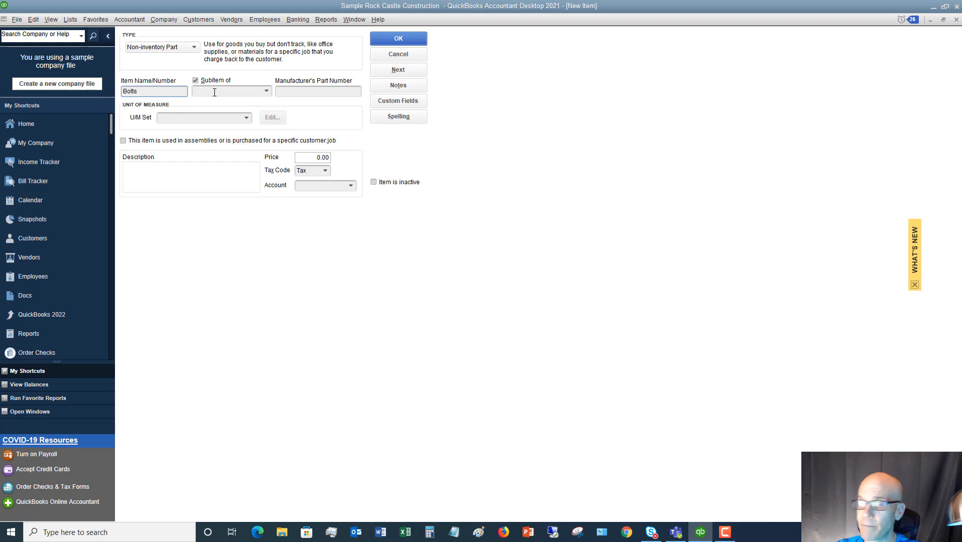
click(153, 91)
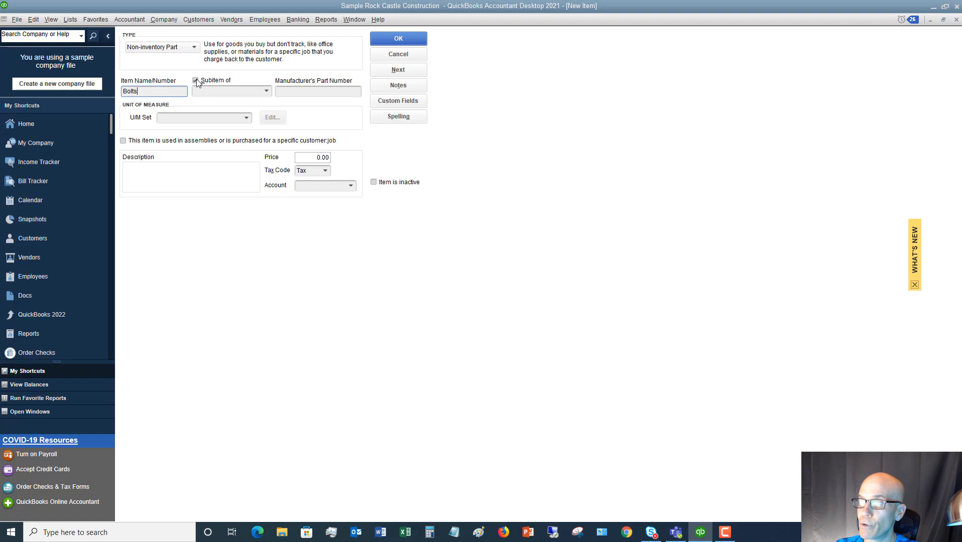
click(318, 91)
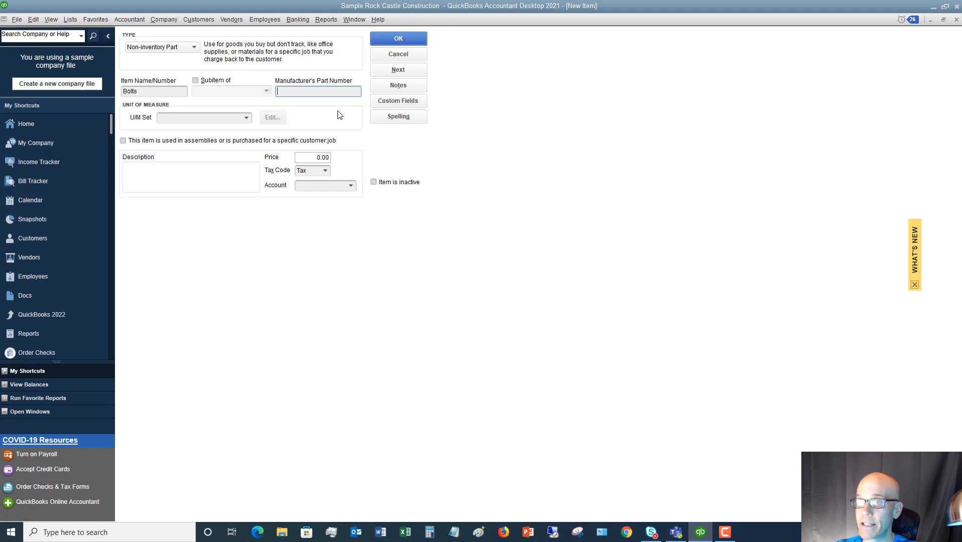
mouse_move(147, 122)
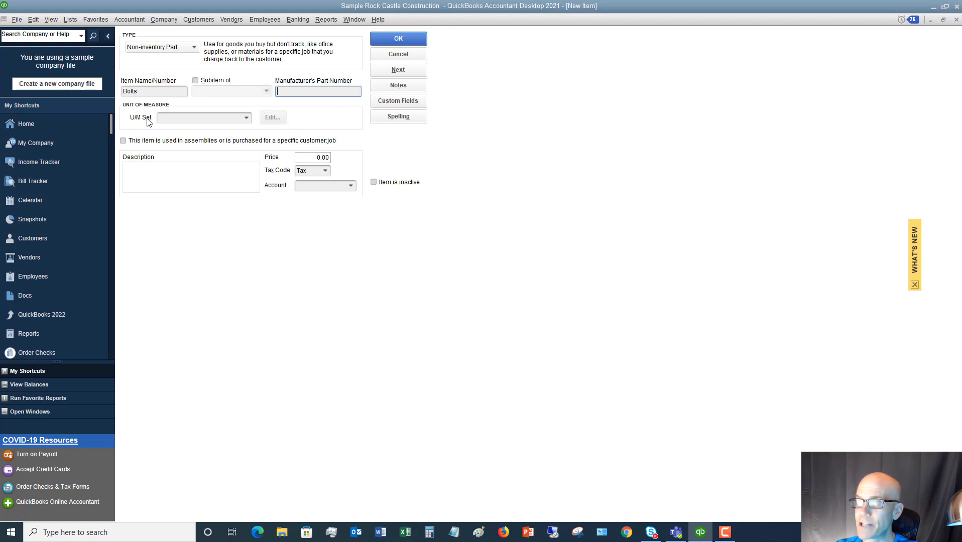
click(203, 117)
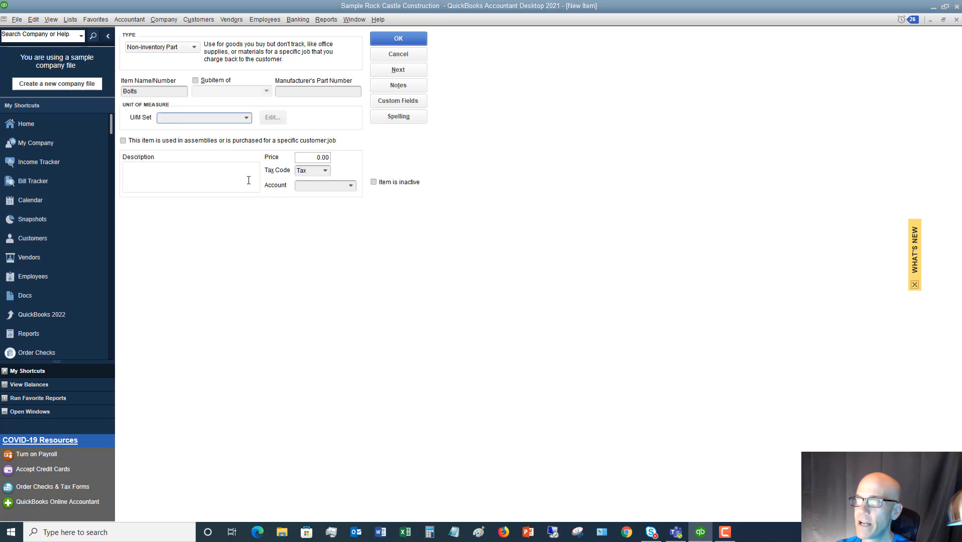
mouse_move(166, 169)
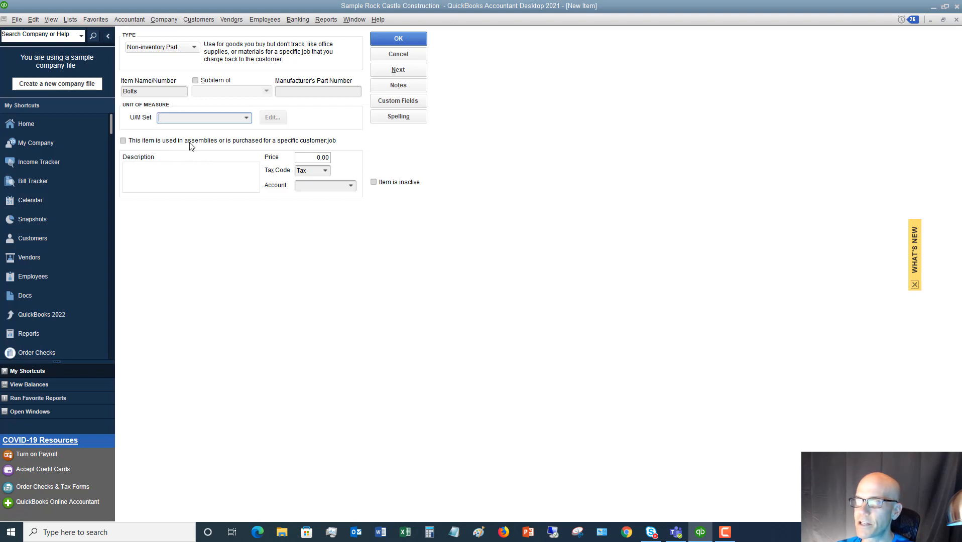
mouse_move(274, 149)
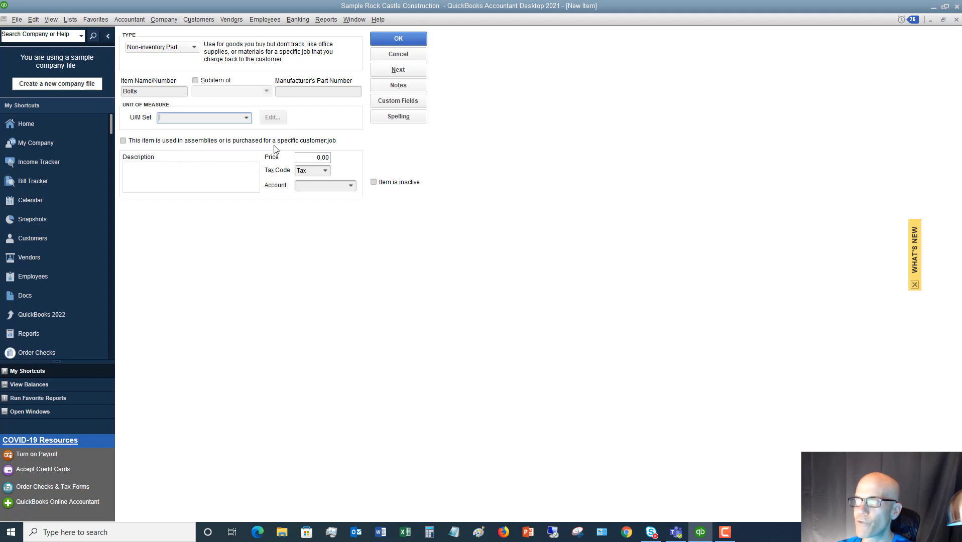
mouse_move(238, 147)
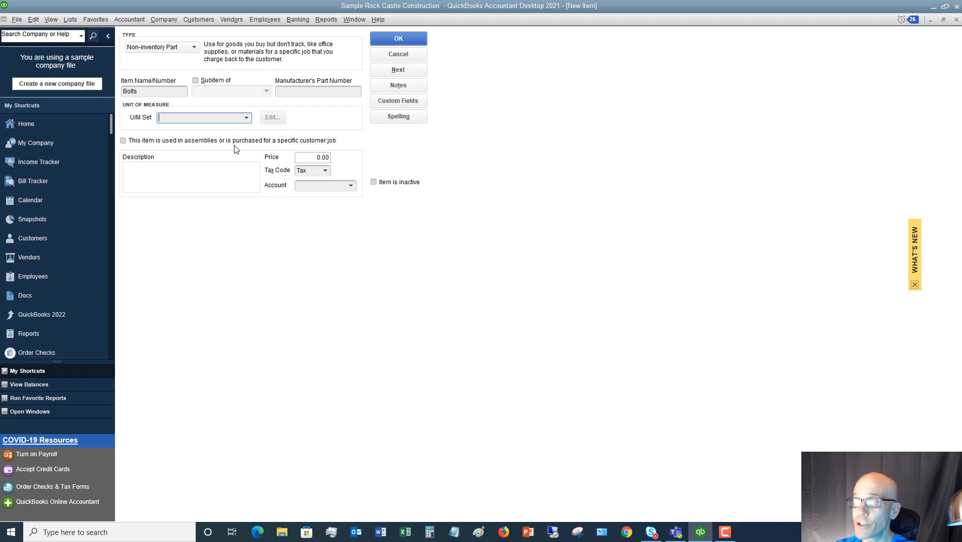
mouse_move(256, 147)
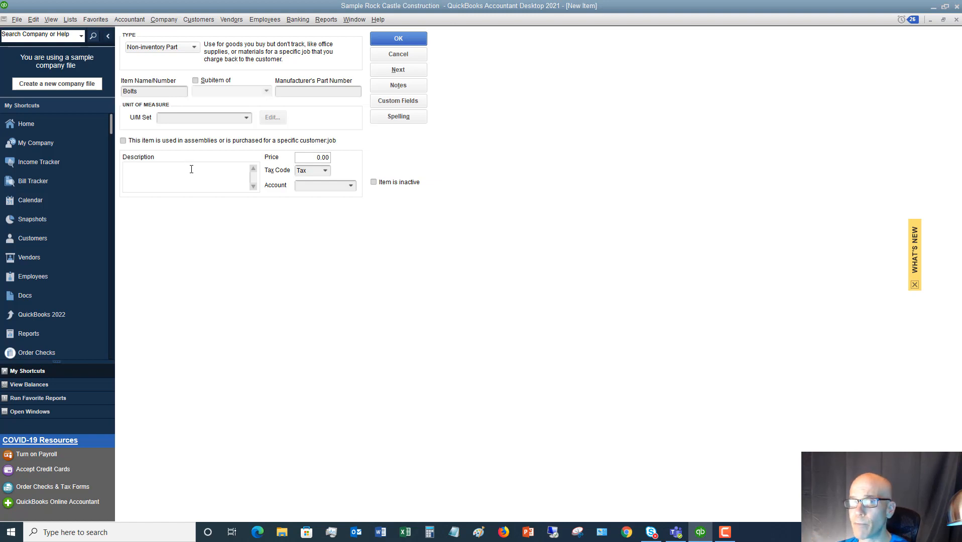
Step: Enter 'Bolts' as the item description and move to the Price field for 15.00
click(185, 171)
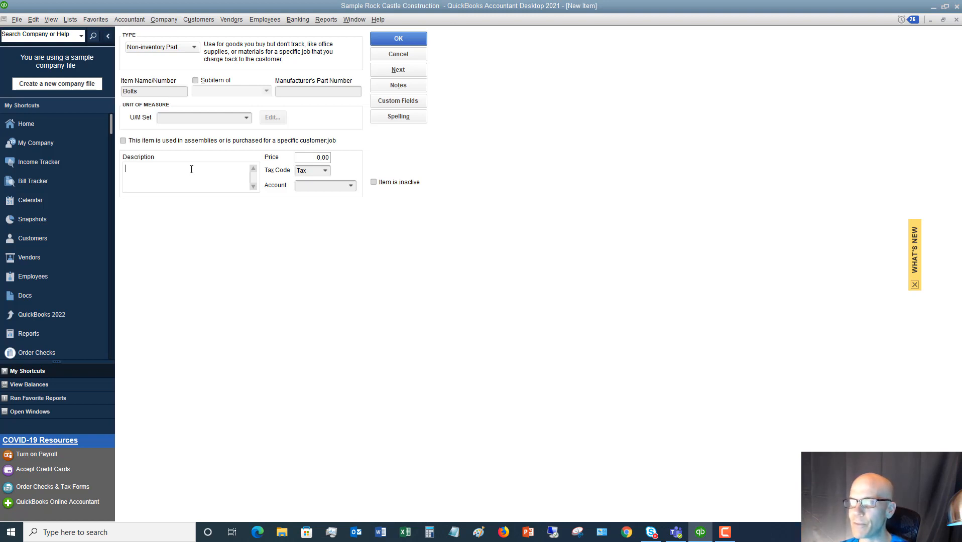
mouse_move(165, 157)
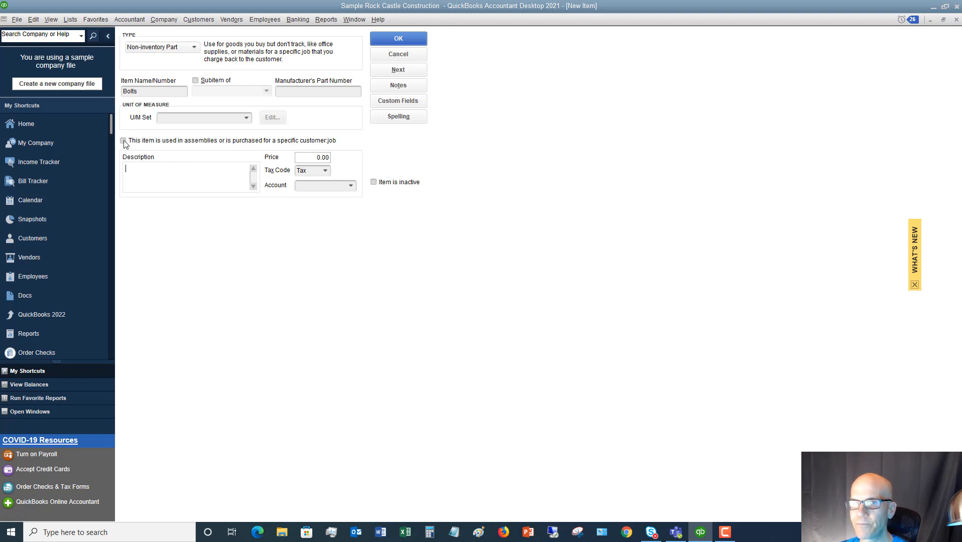
mouse_move(139, 171)
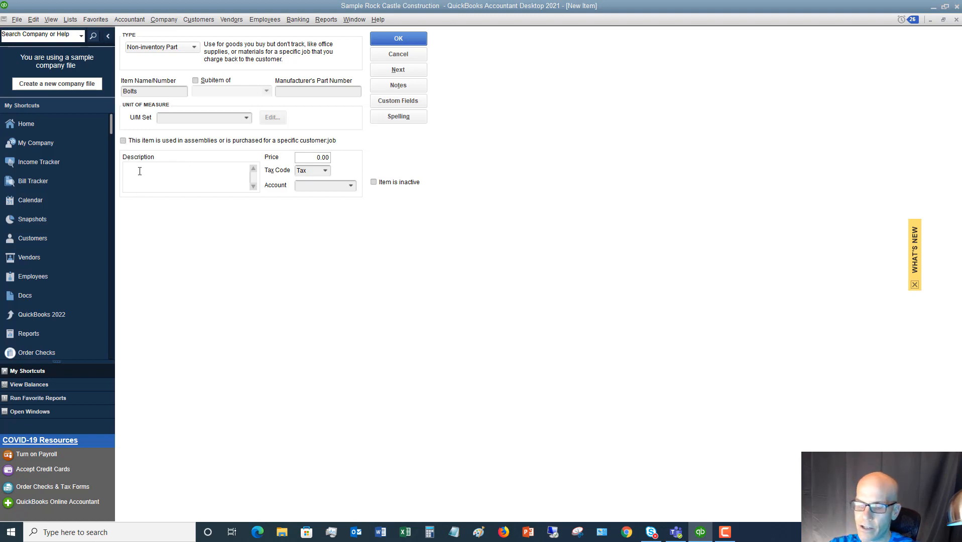
text(Bol)
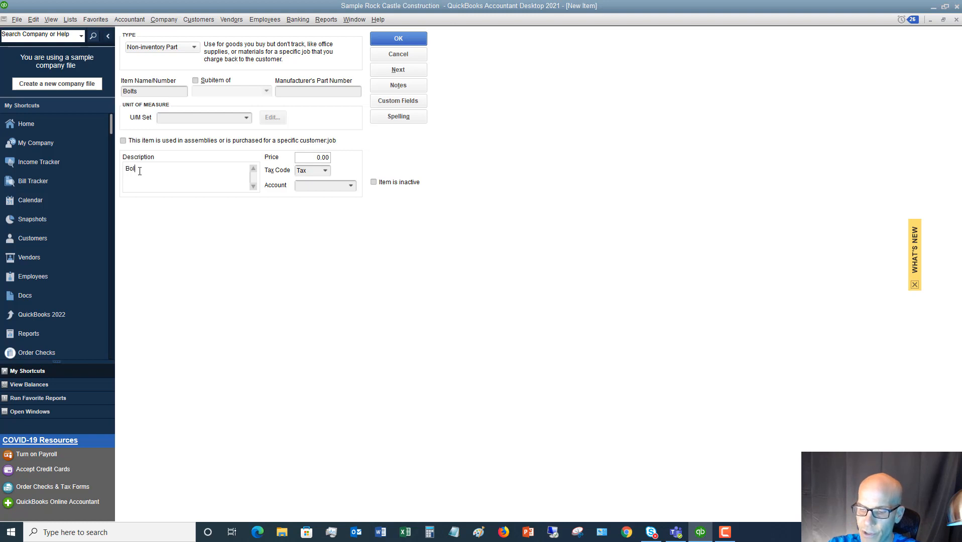
text(ts)
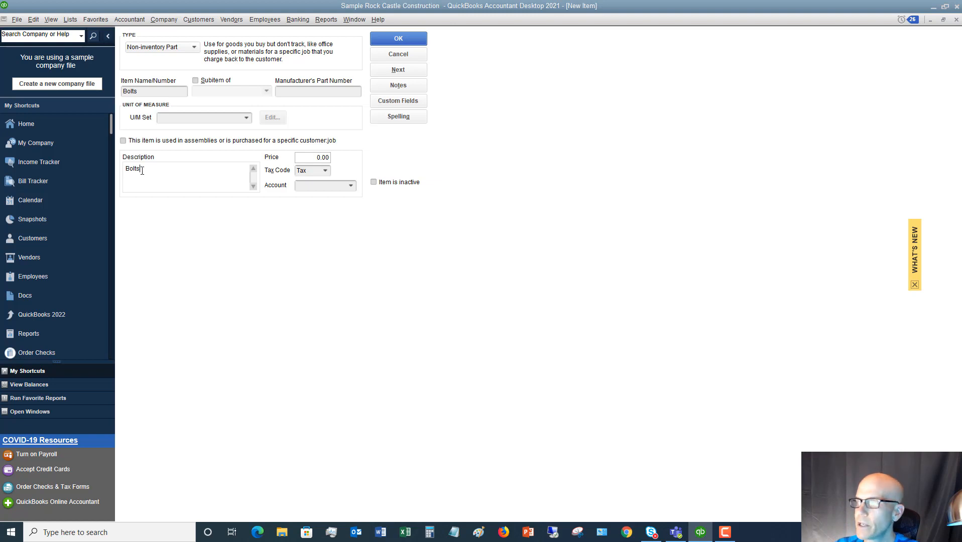
click(313, 157)
text(15)
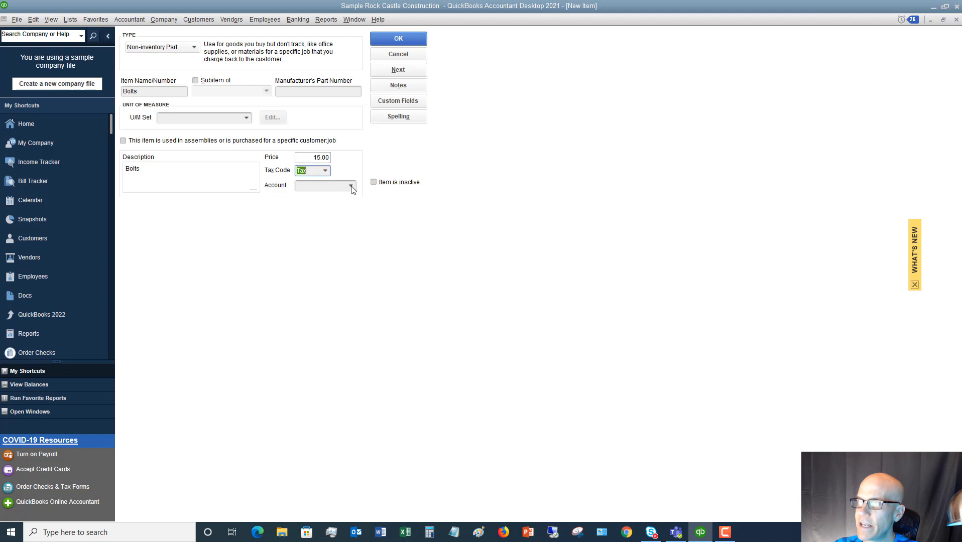
Step: Post Bolts sales to 40100 · Construction Income and mark it purchased for specific customer jobs
click(350, 186)
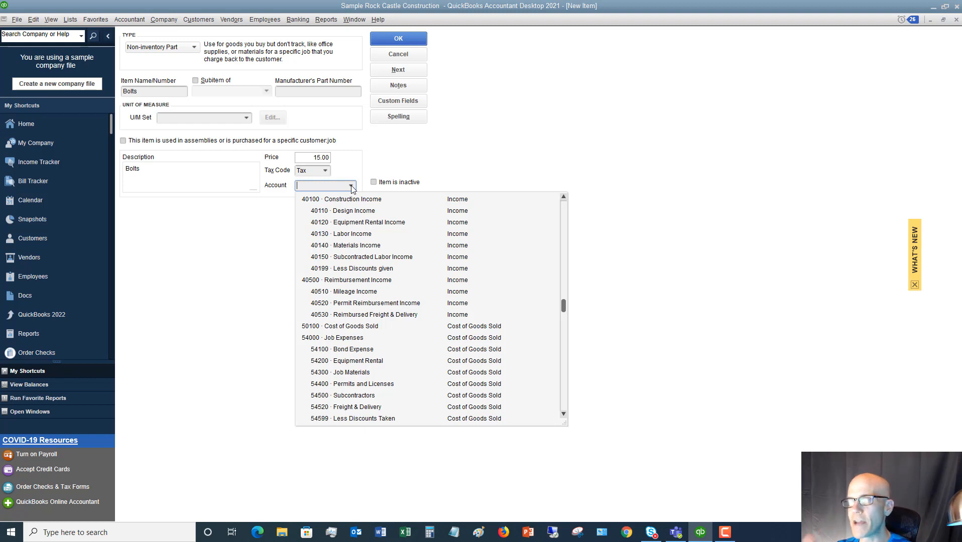
mouse_move(358, 235)
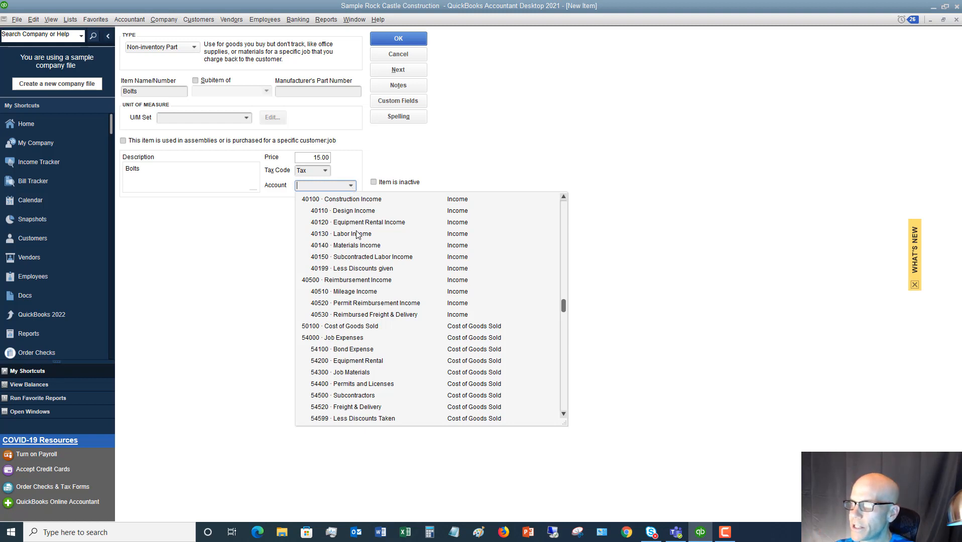
click(352, 199)
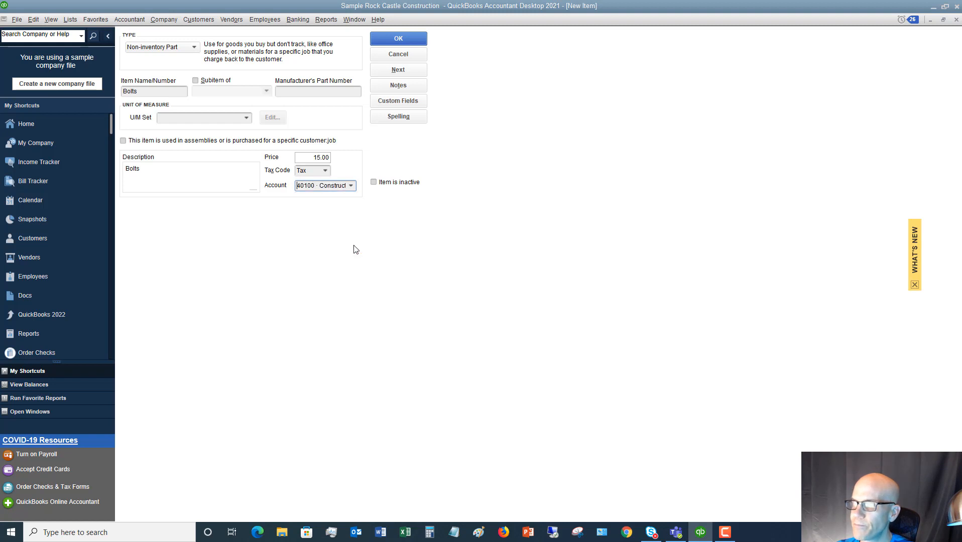
mouse_move(519, 323)
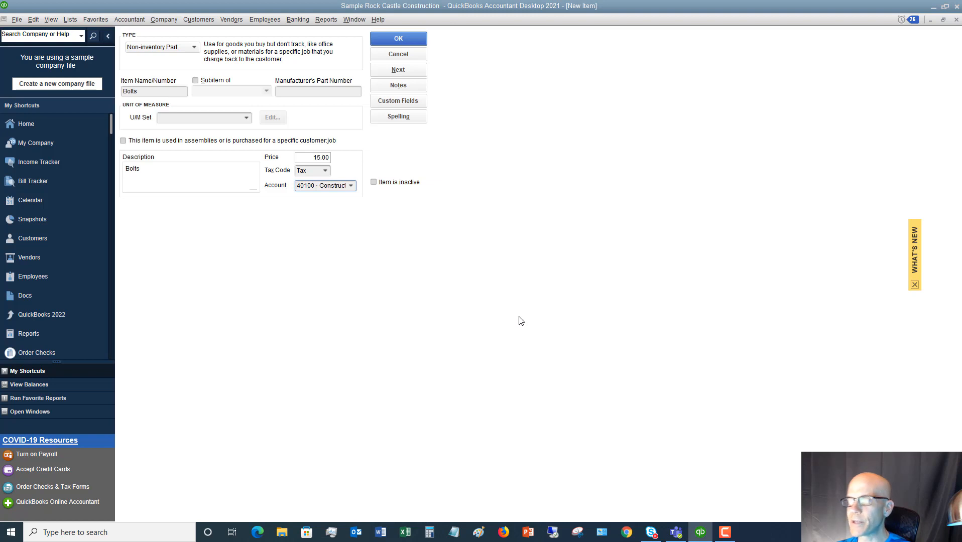
mouse_move(265, 218)
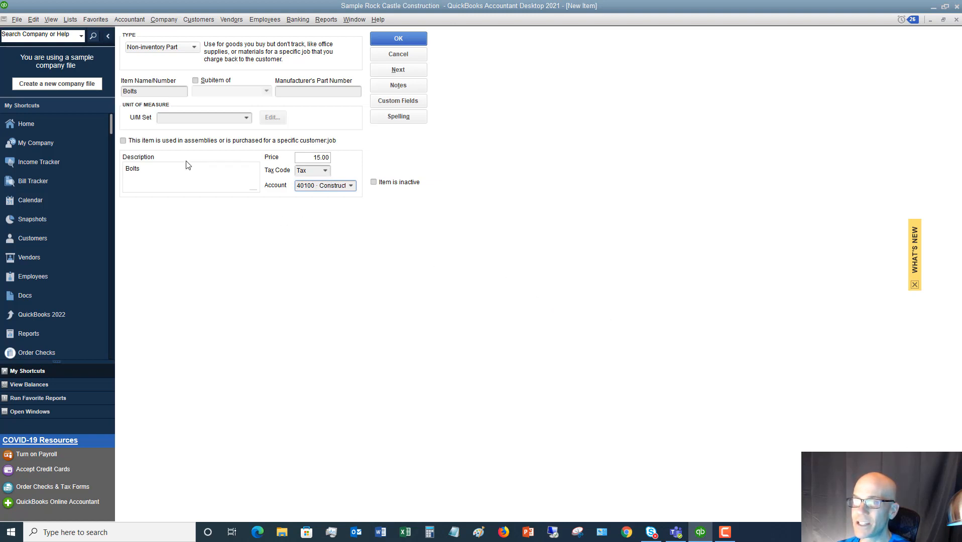
mouse_move(141, 151)
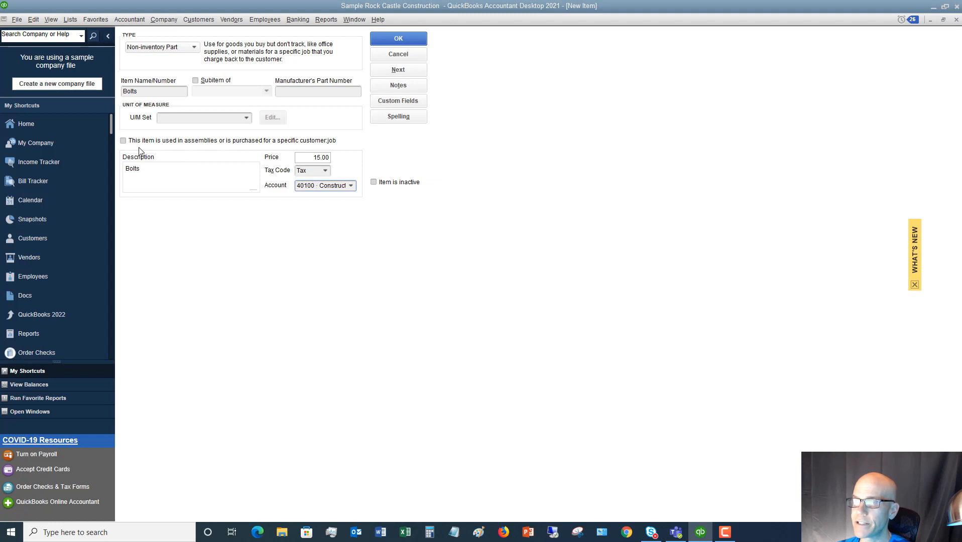
click(123, 141)
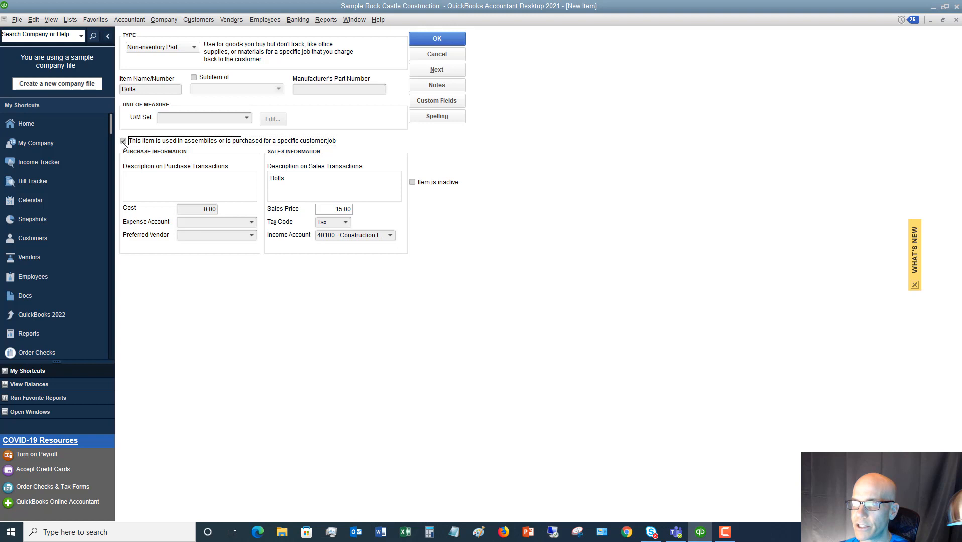
Step: Enter 'XYZ Bolts' as the purchase transaction description
click(123, 140)
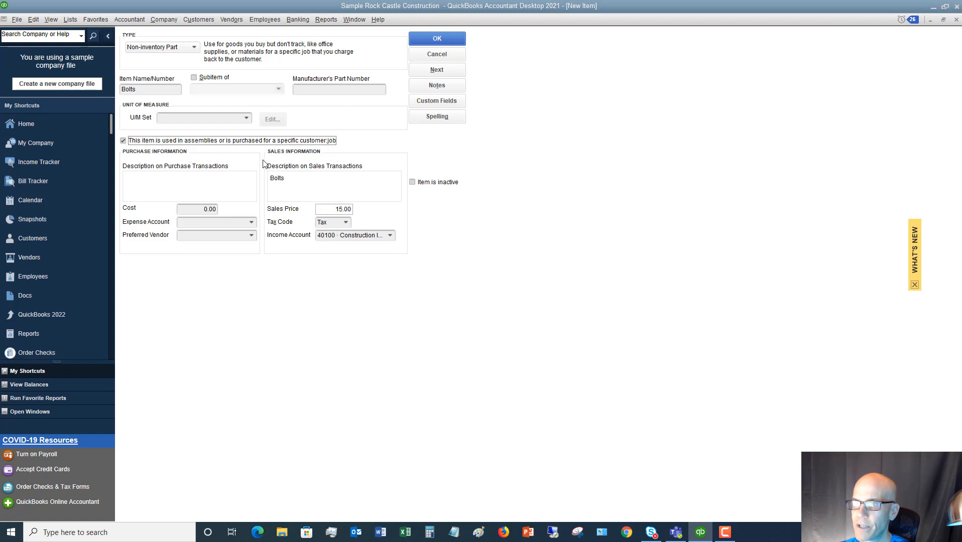
click(178, 184)
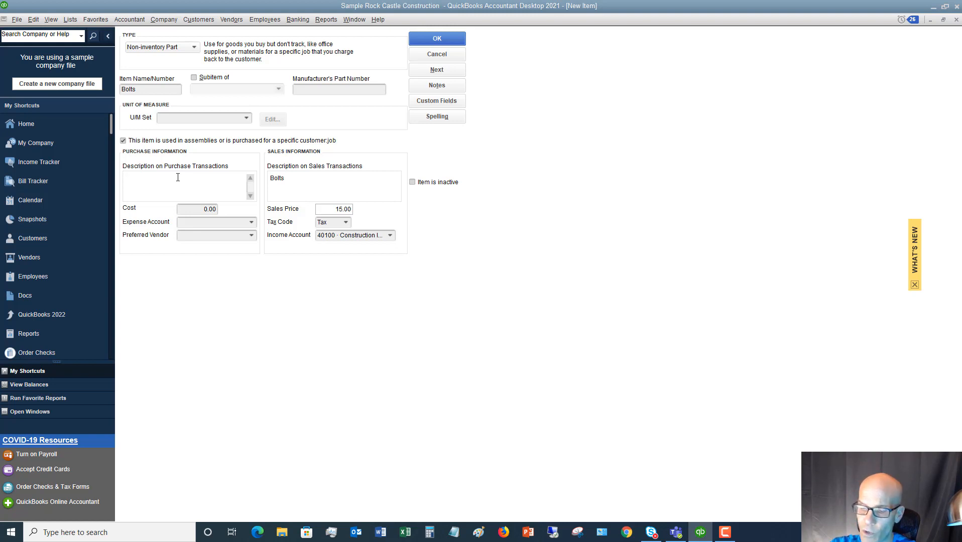
click(187, 178)
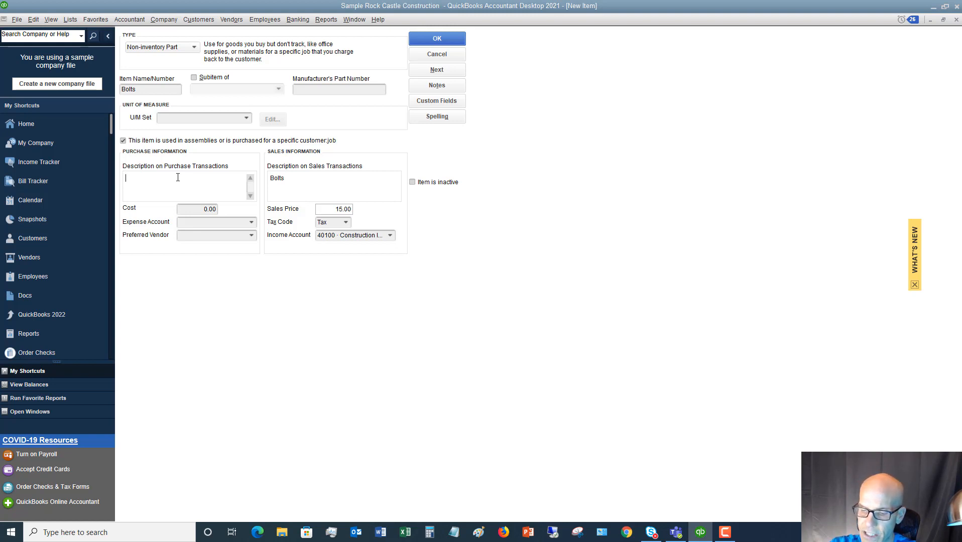
text(XYZ)
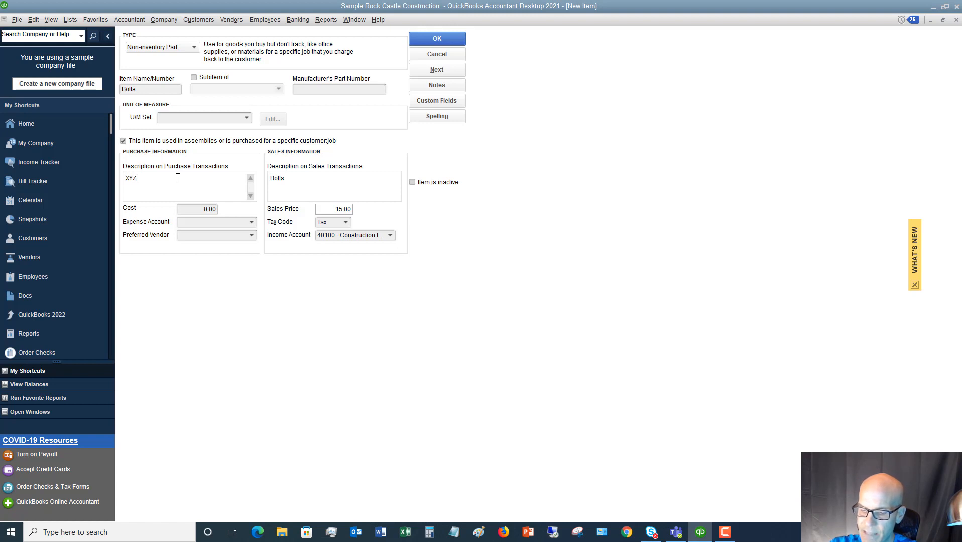
text(Bolts)
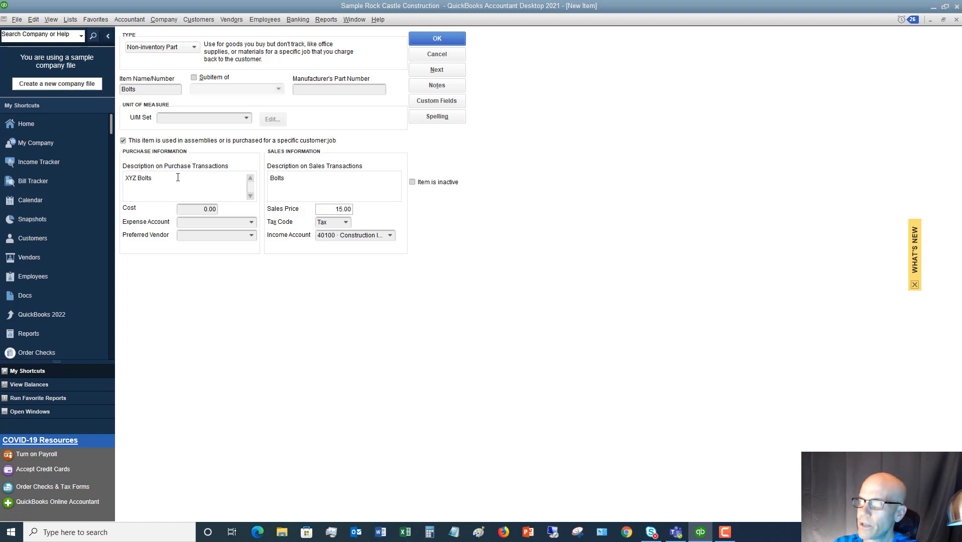
click(197, 209)
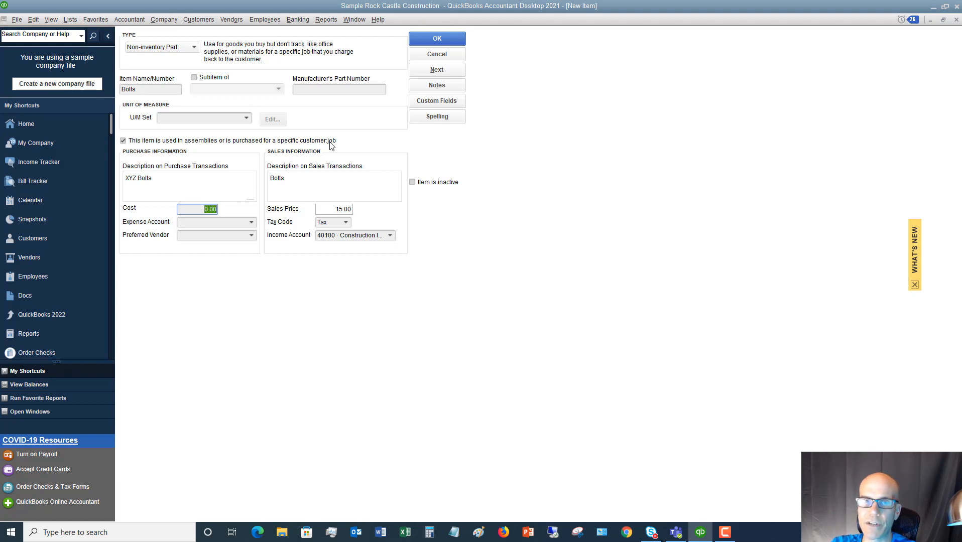
Step: Set Job Expenses as the Bolts expense account and save the item with OK
click(214, 222)
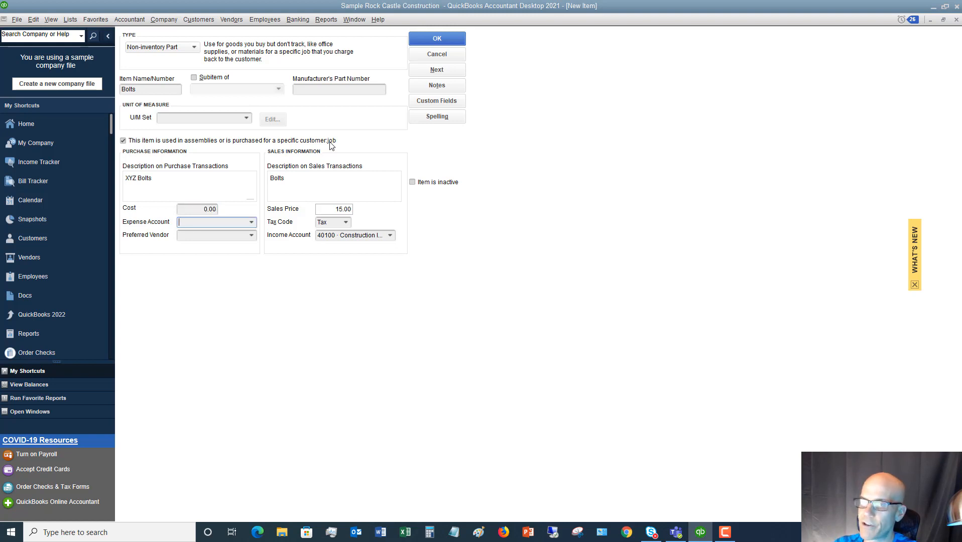
click(251, 221)
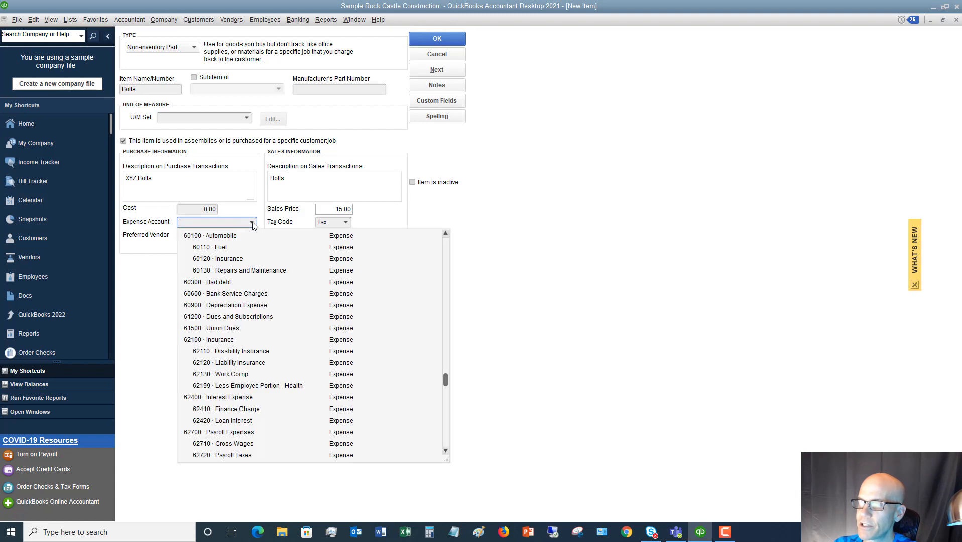
scroll(up, 3)
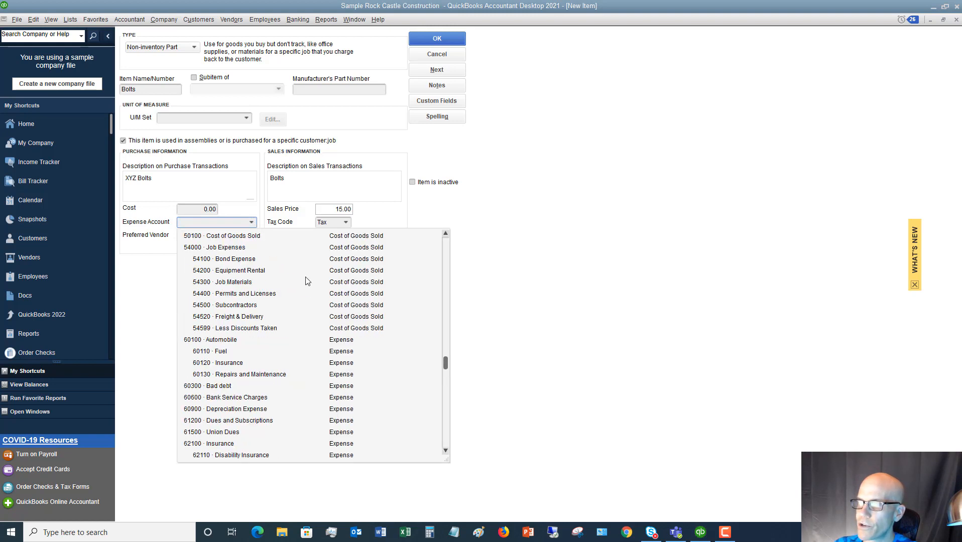
scroll(up, 3)
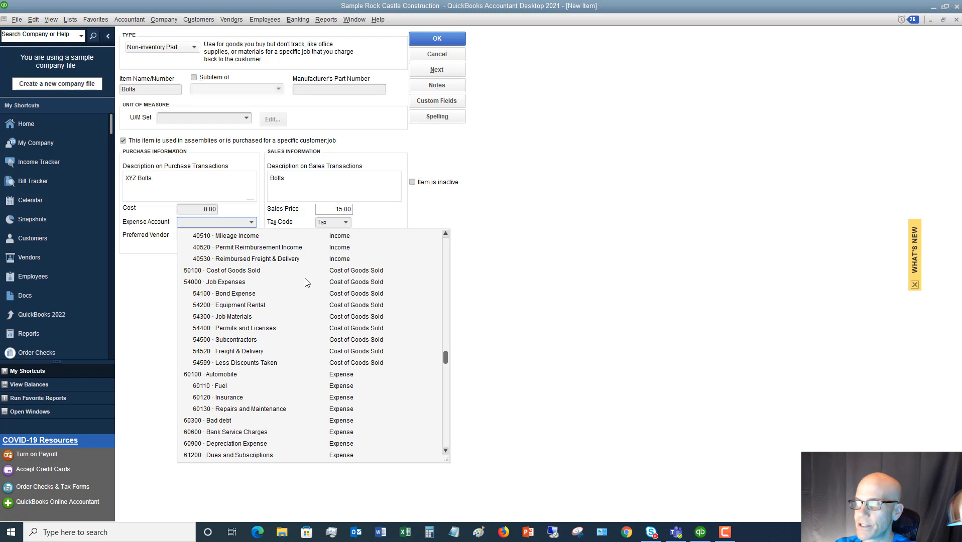
mouse_move(241, 319)
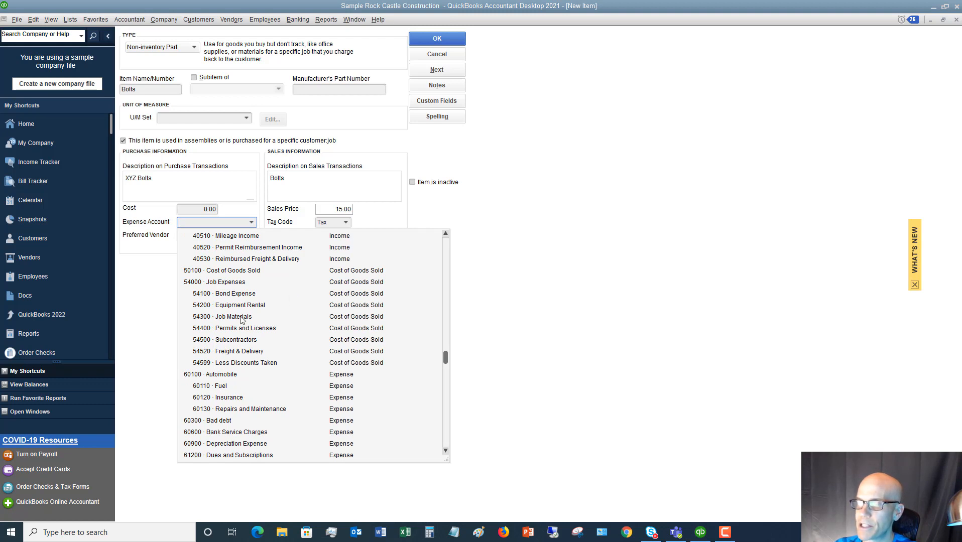
mouse_move(232, 285)
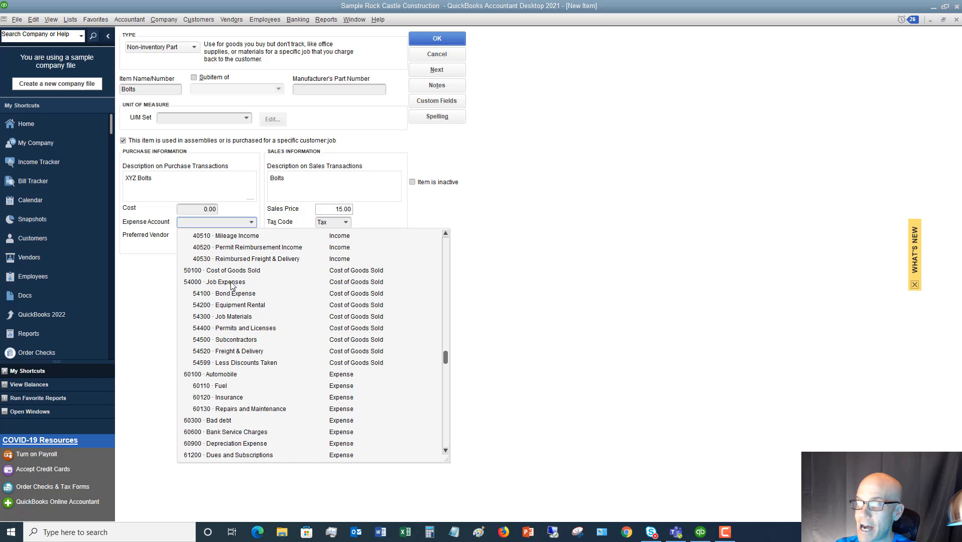
click(225, 282)
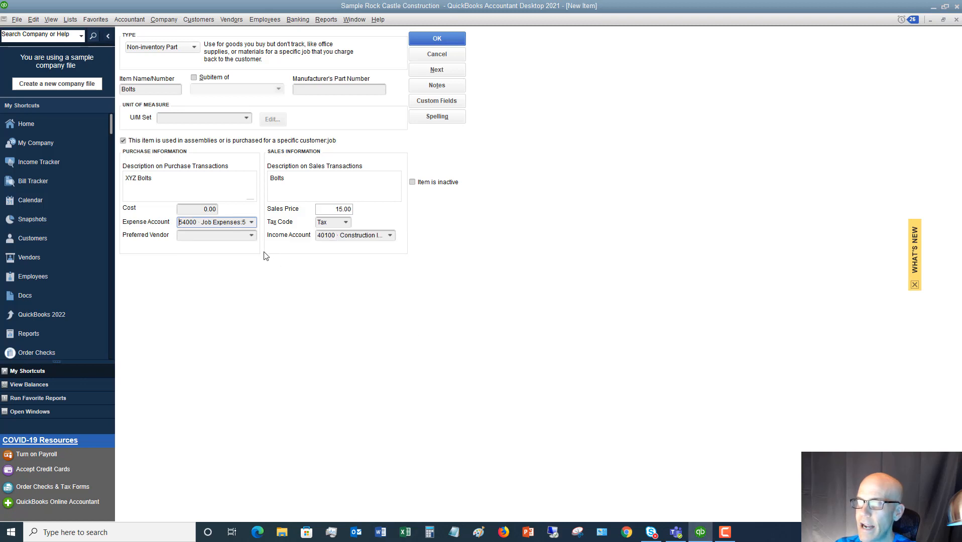
mouse_move(251, 239)
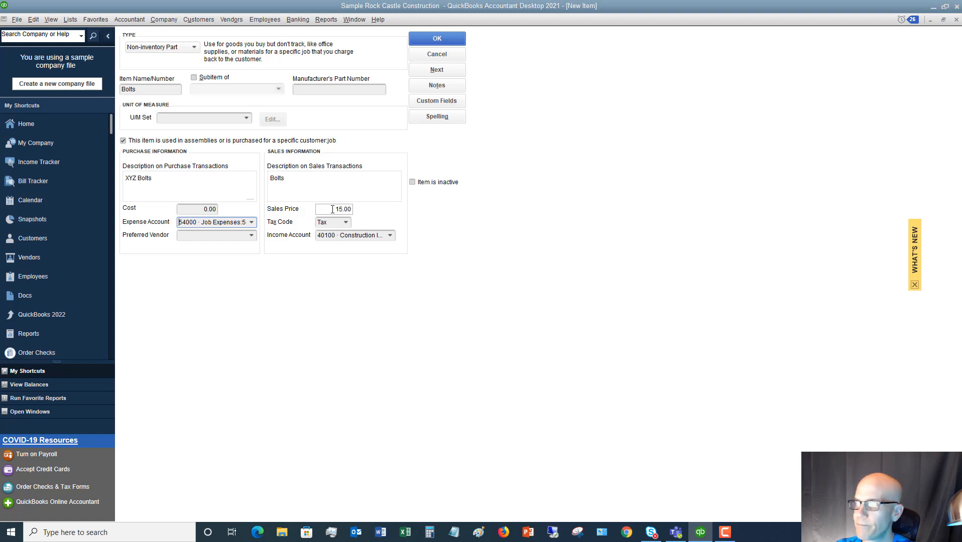
mouse_move(243, 213)
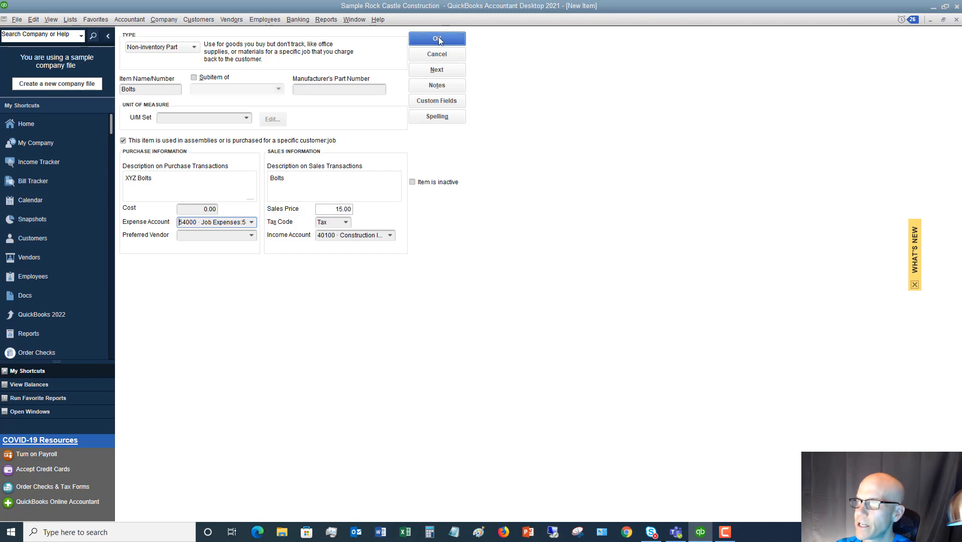
click(437, 38)
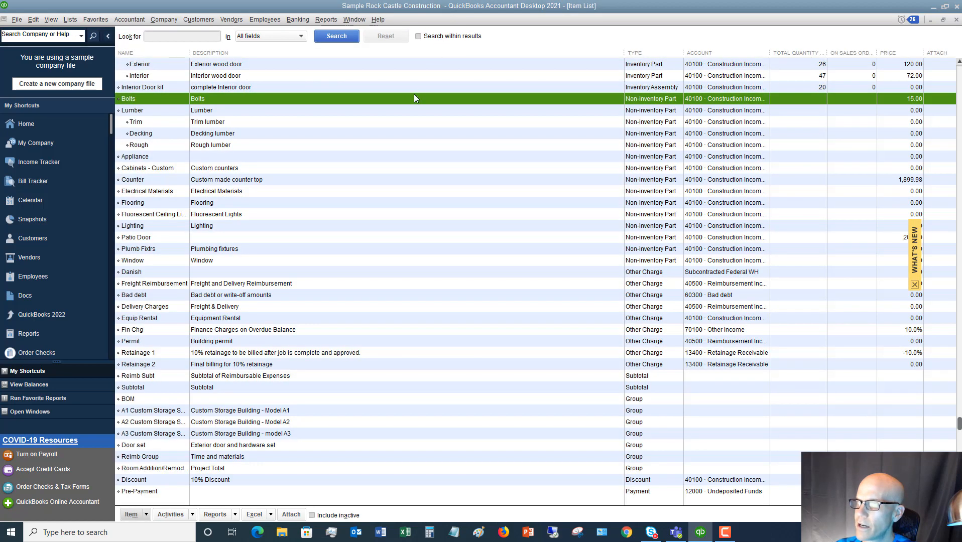
Step: Open a blank Create Invoices form from the Customers menu
scroll(up, 3)
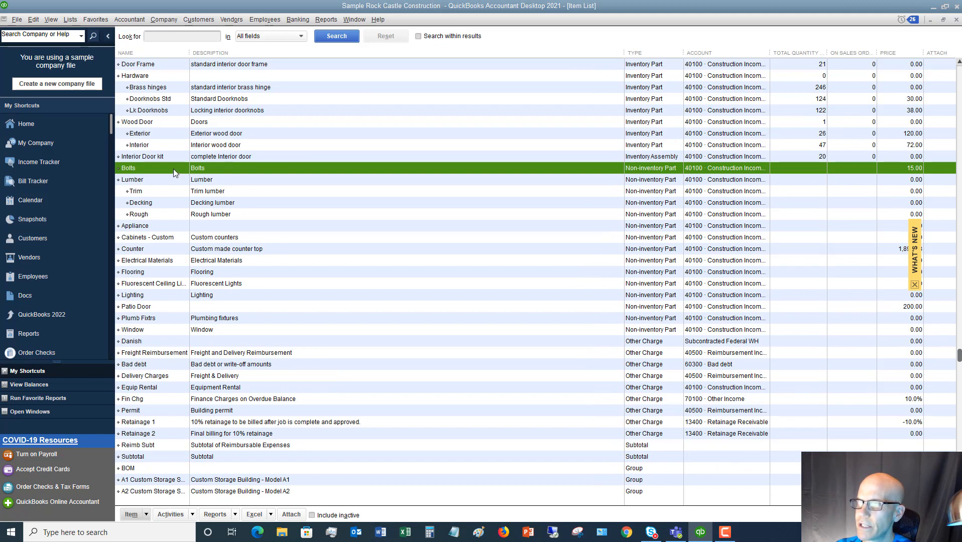
mouse_move(648, 171)
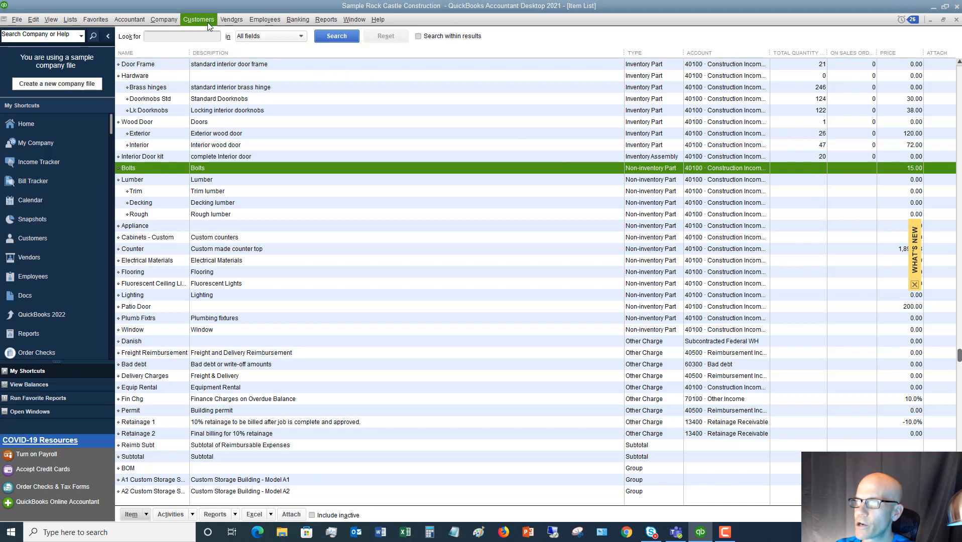
click(198, 19)
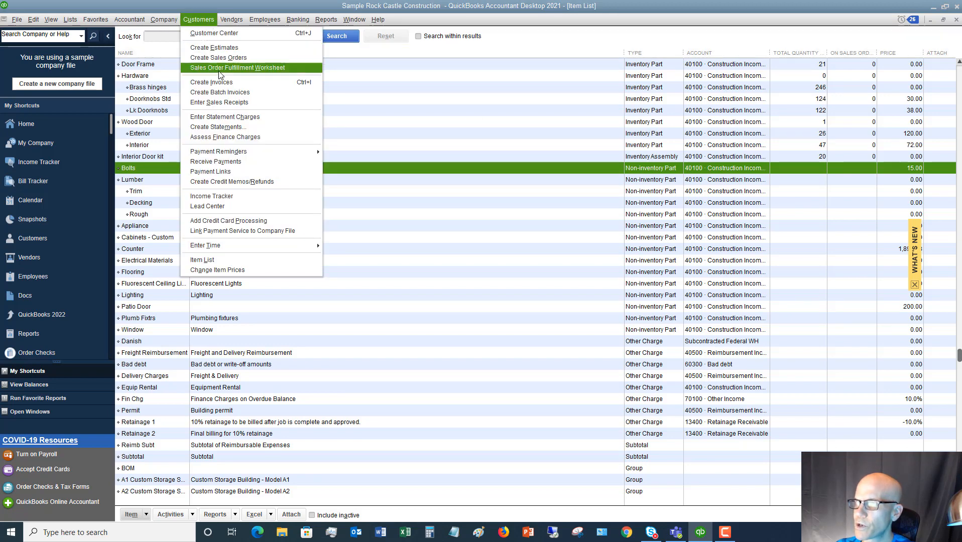
click(211, 81)
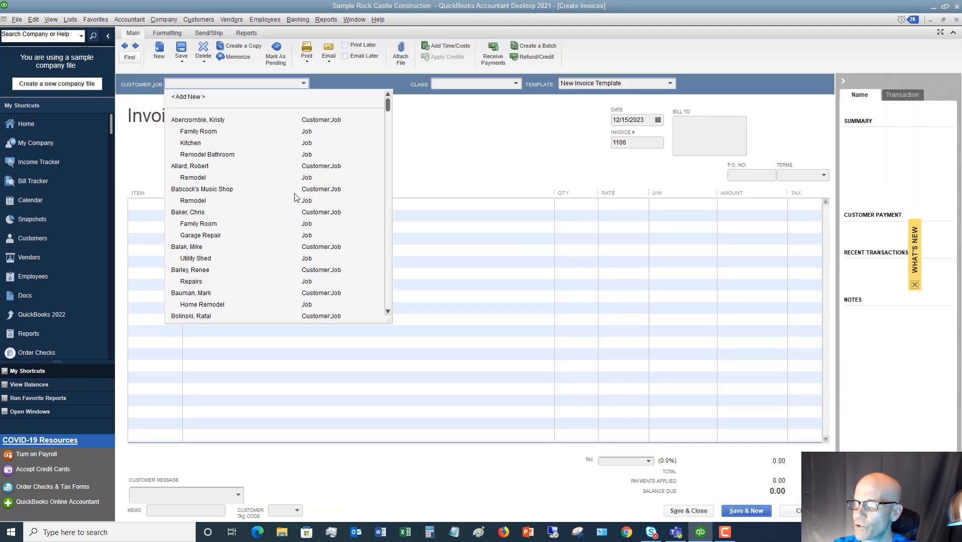
Step: Bill Melton, Johnny: Basement Remodel and add Bolts as the first invoice line
scroll(down, 3)
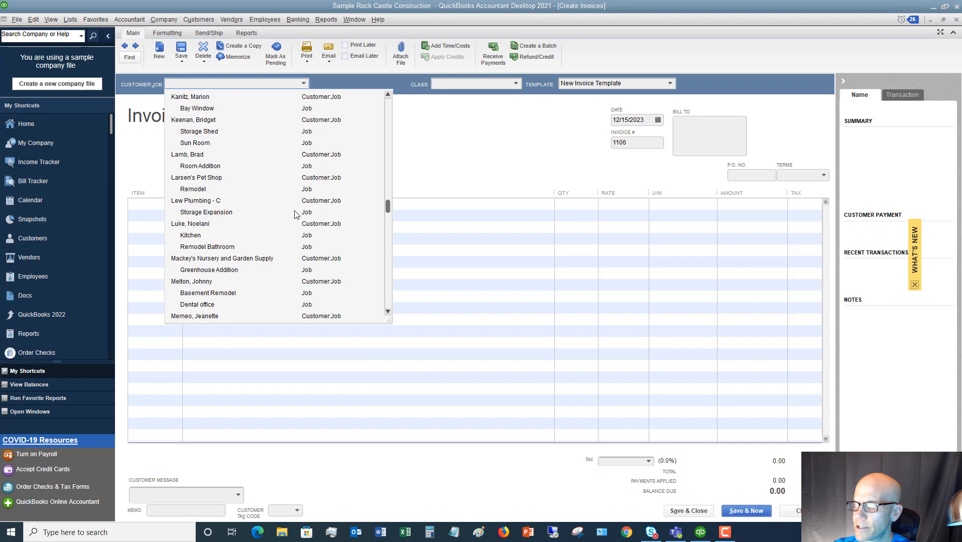
click(207, 293)
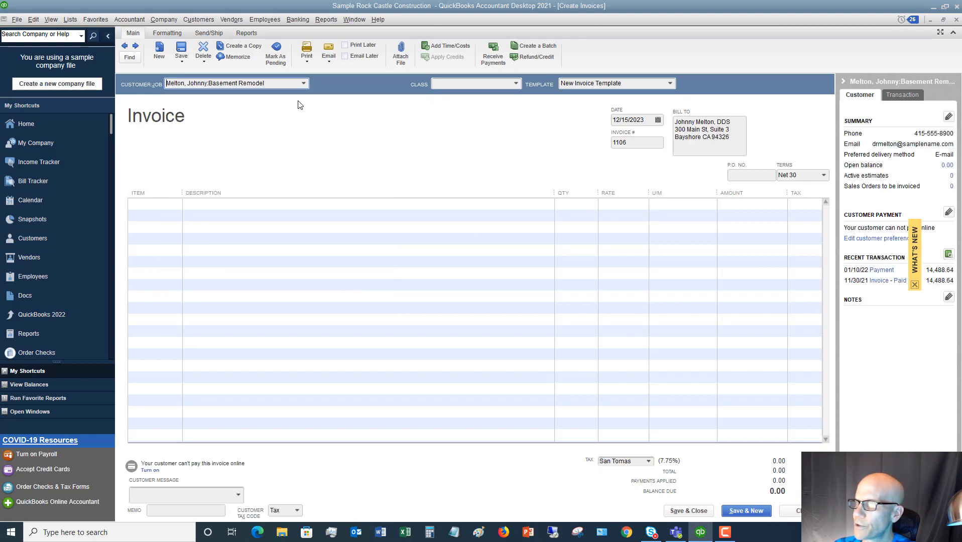
mouse_move(675, 153)
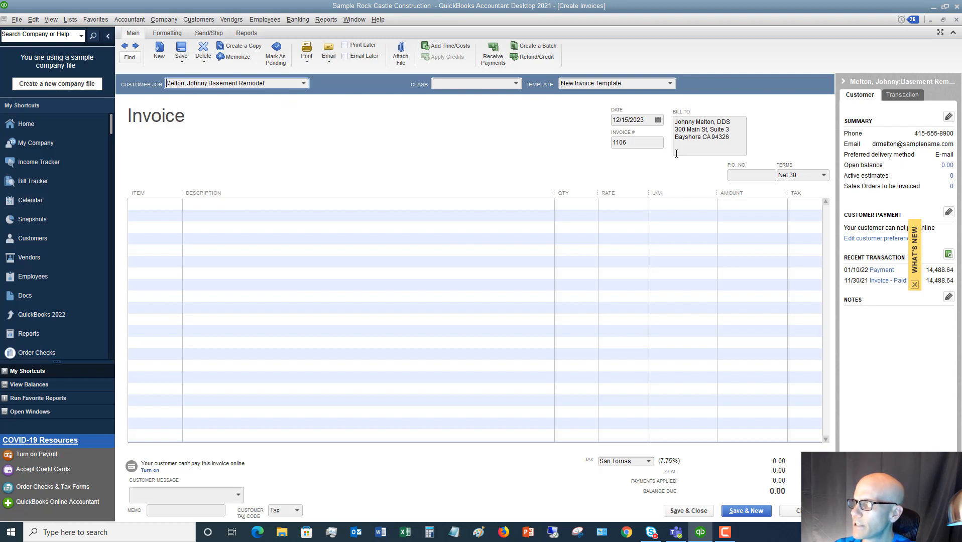
click(153, 203)
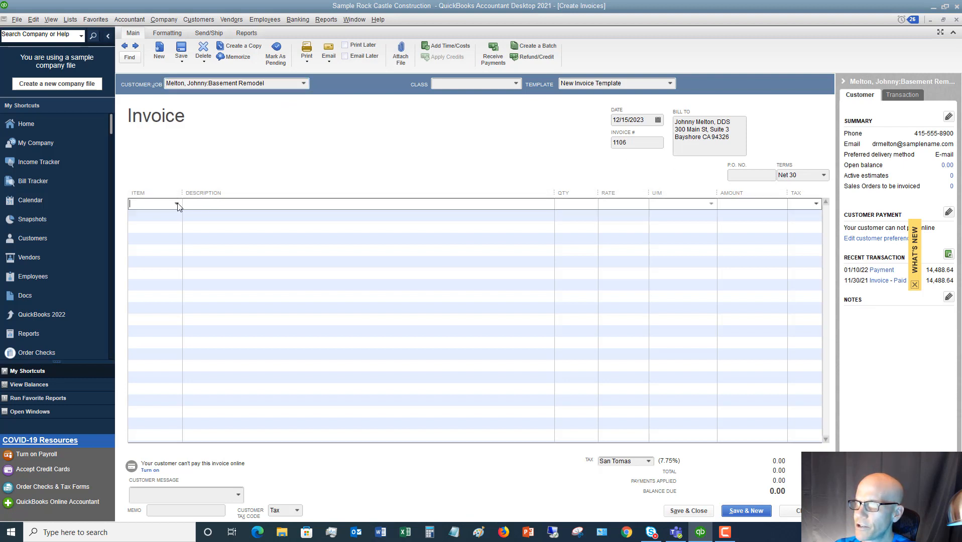
click(177, 203)
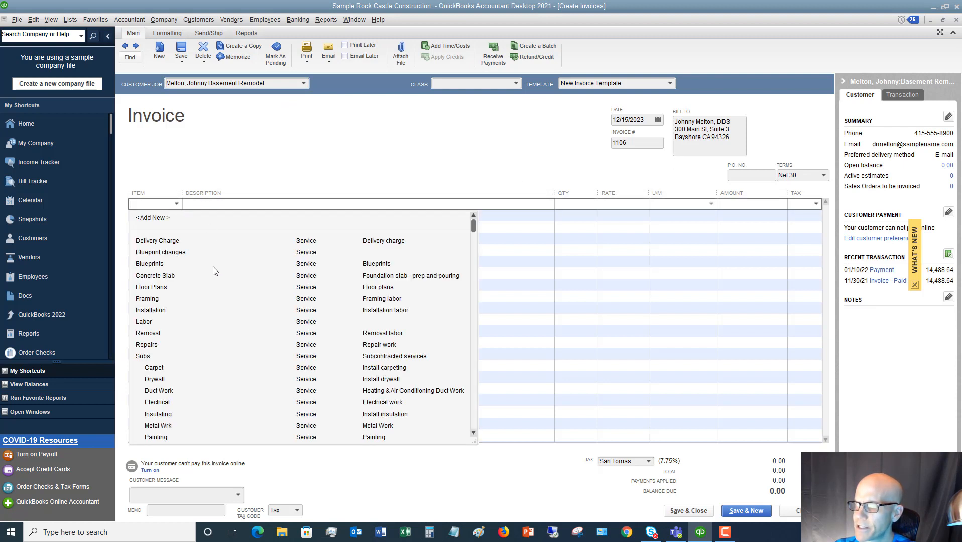
scroll(down, 3)
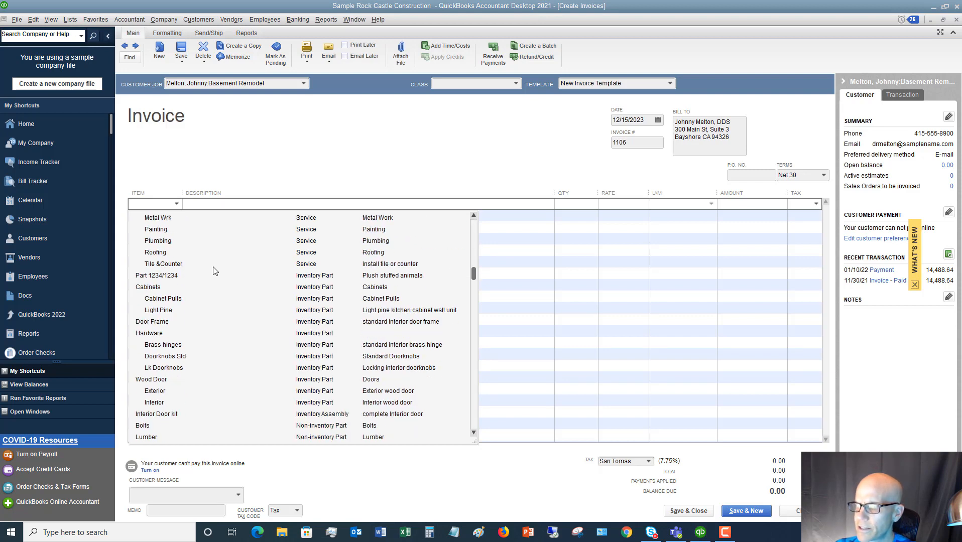
click(142, 425)
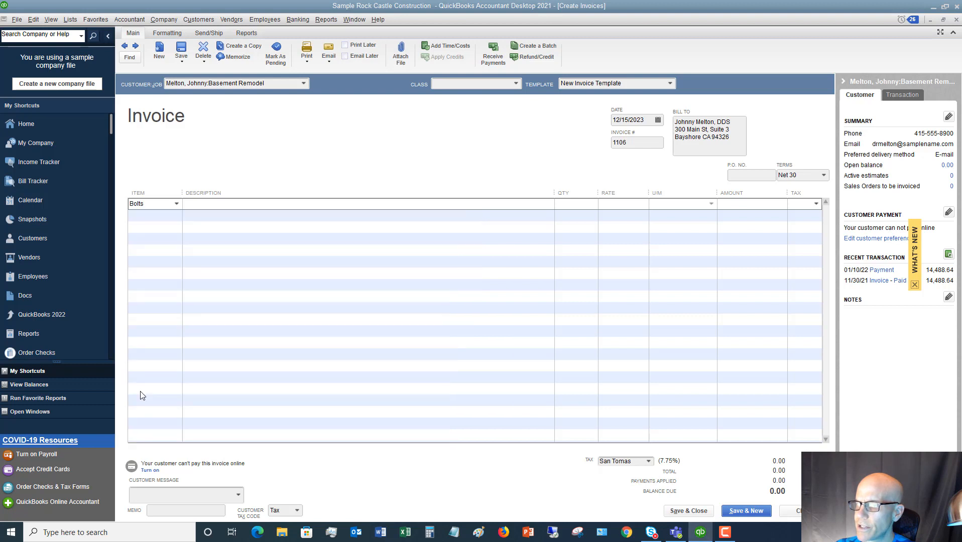
Step: Bill 20 Bolts and add an Installation labor line with quantity 100
click(153, 202)
text(20)
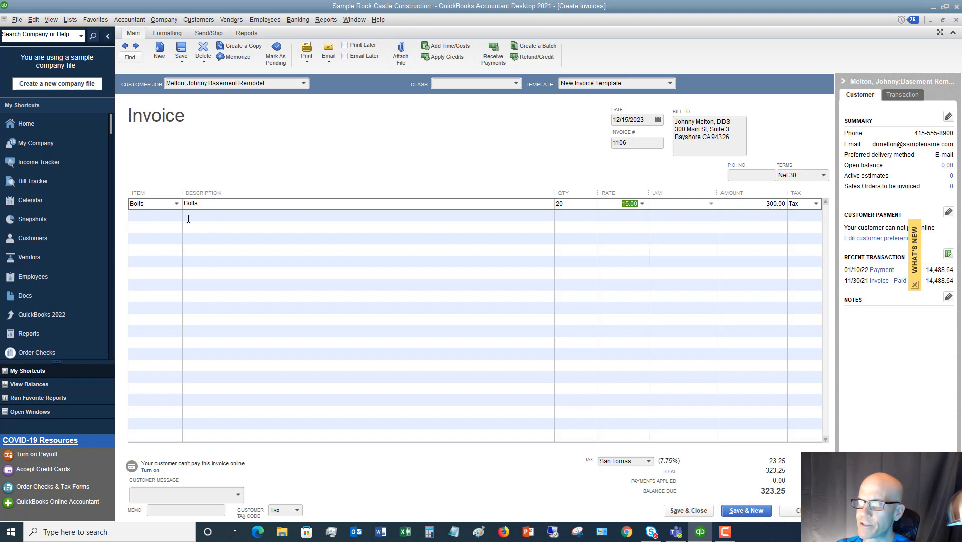
click(177, 215)
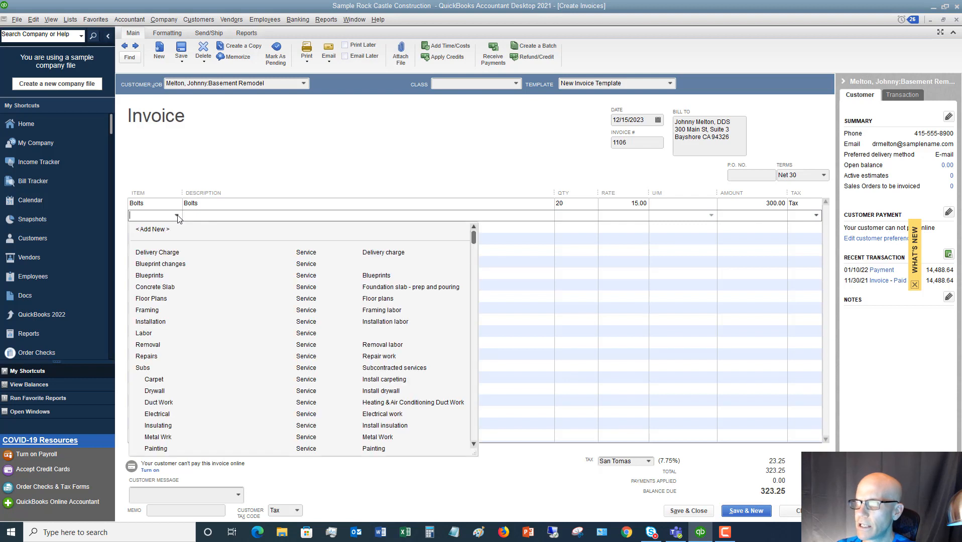
click(150, 322)
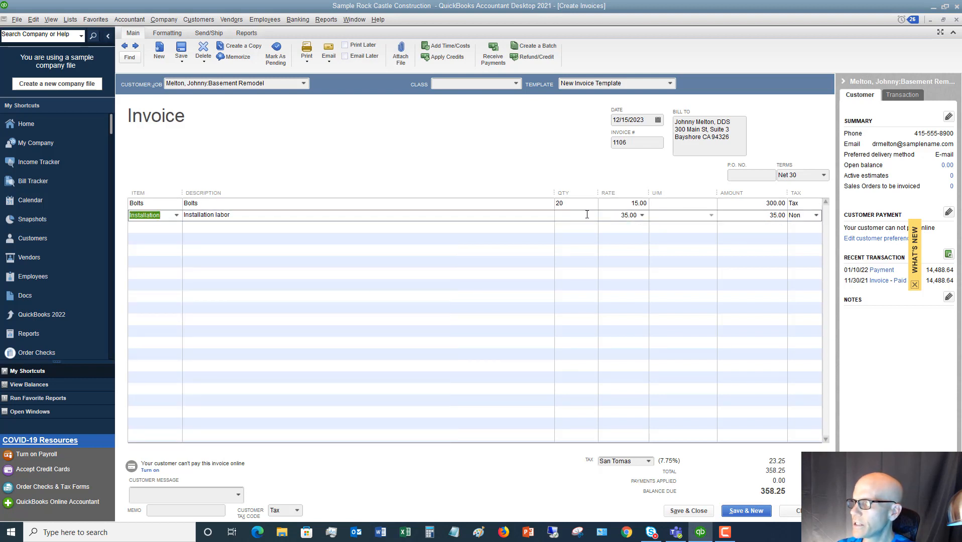
click(573, 215)
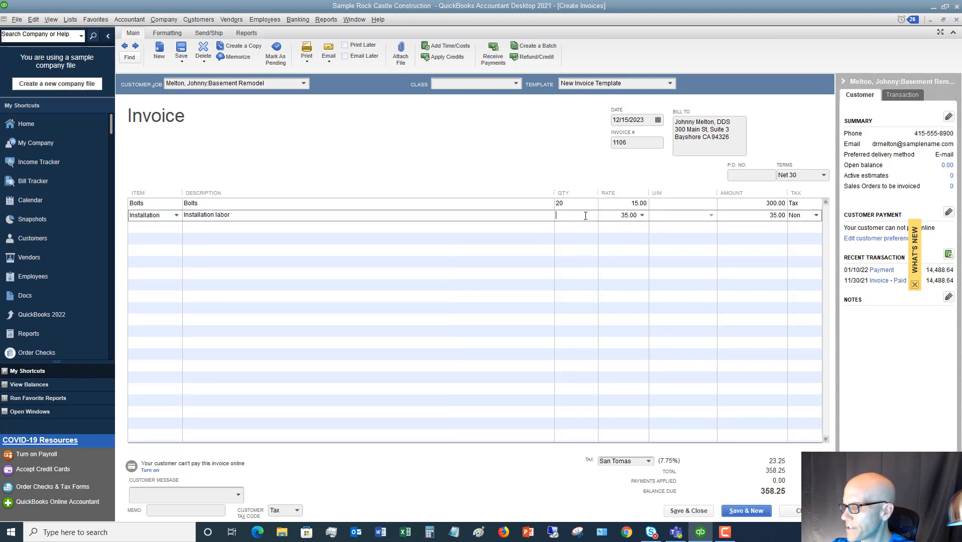
text(100)
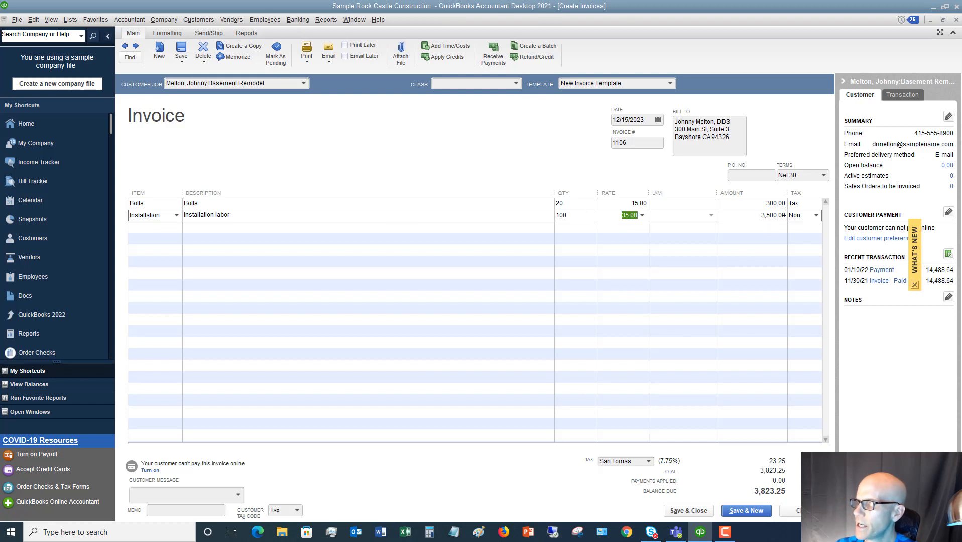
mouse_move(662, 459)
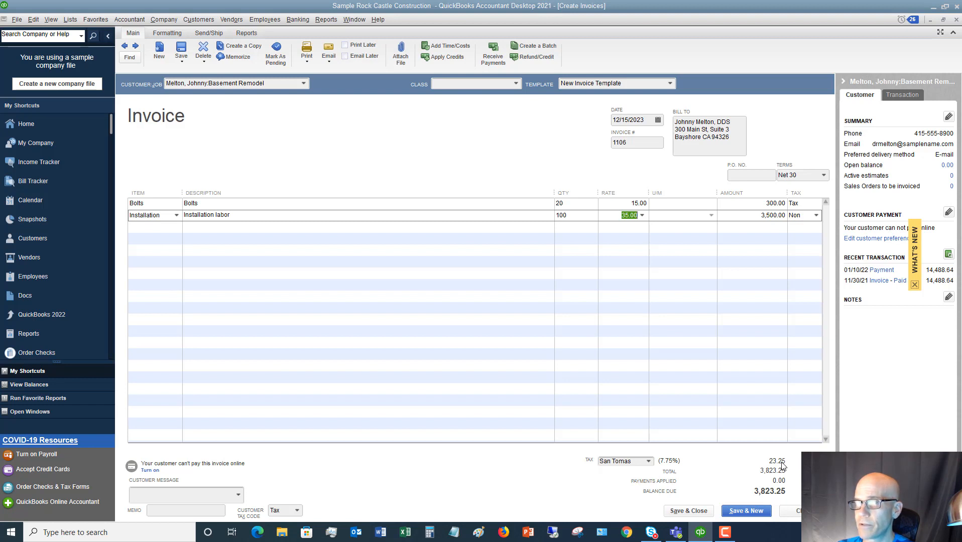
mouse_move(719, 351)
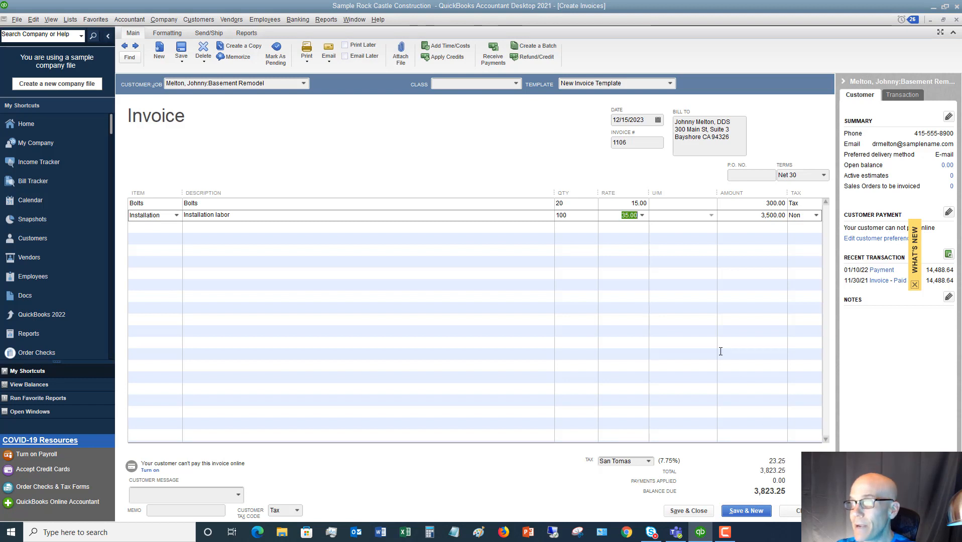